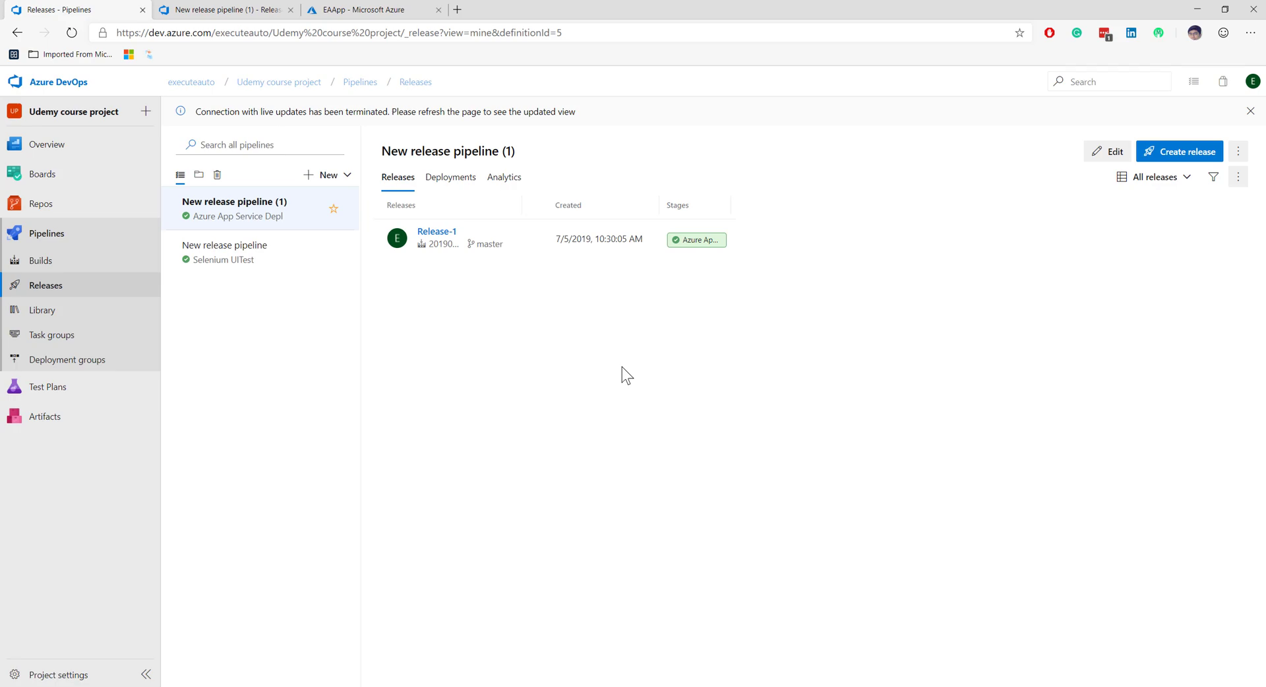
pyautogui.moveTo(45, 285)
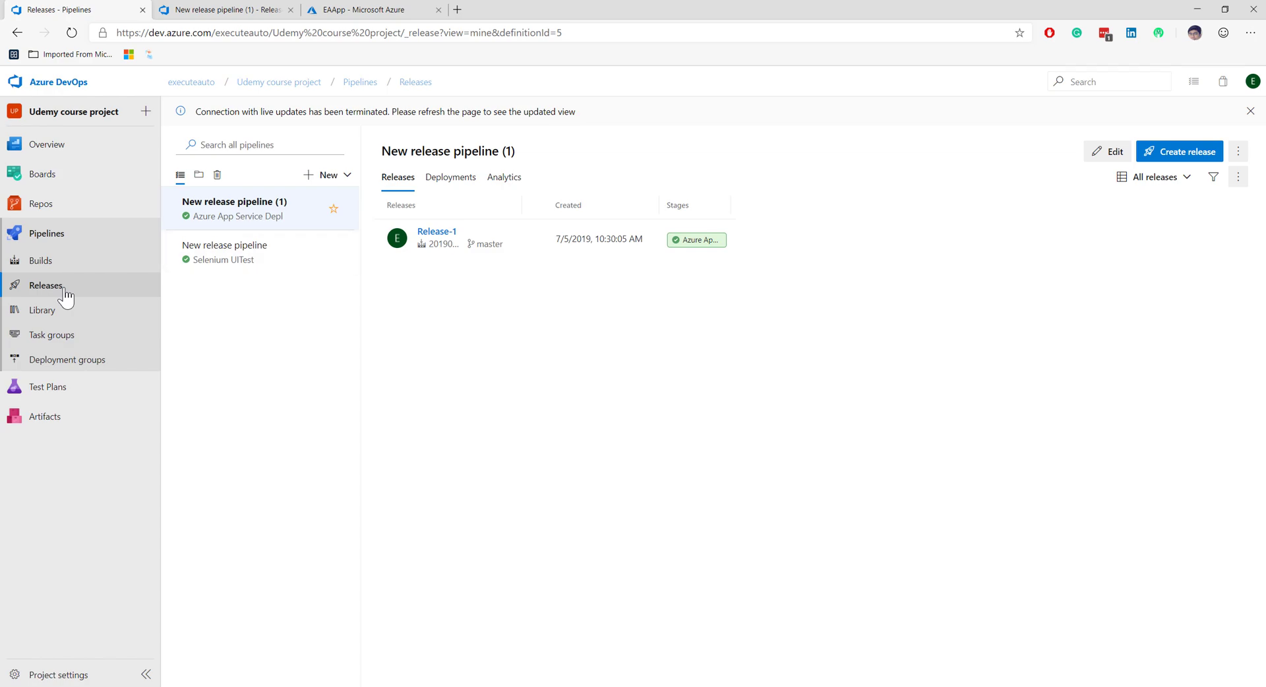
pyautogui.moveTo(472, 243)
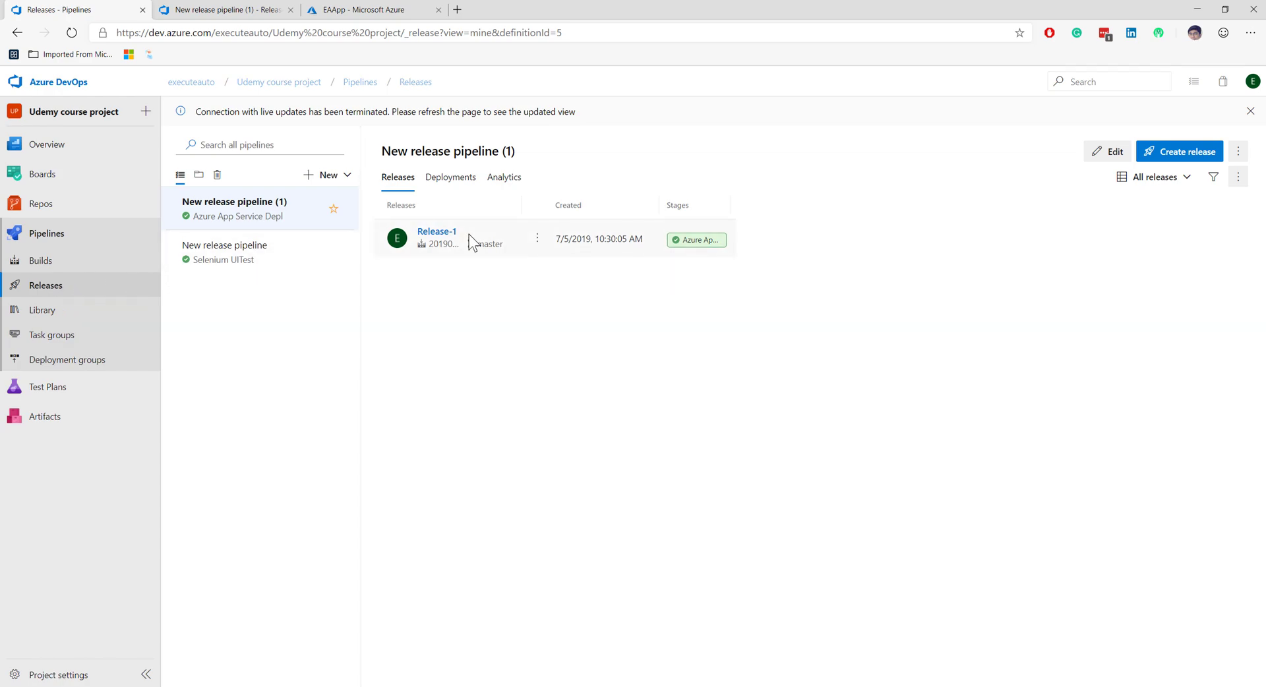
# Step: Check the release deployment logs and releases list, then return to the EAApp App Service overview
pyautogui.click(355, 9)
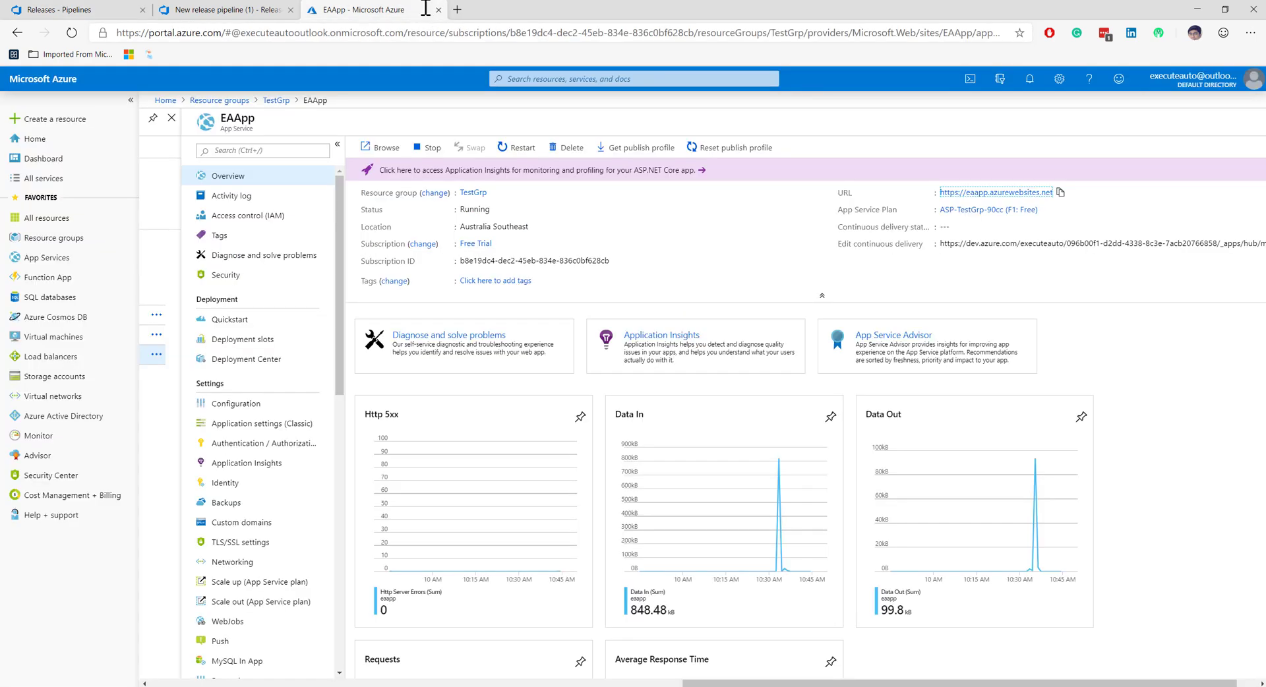
pyautogui.scroll(-3)
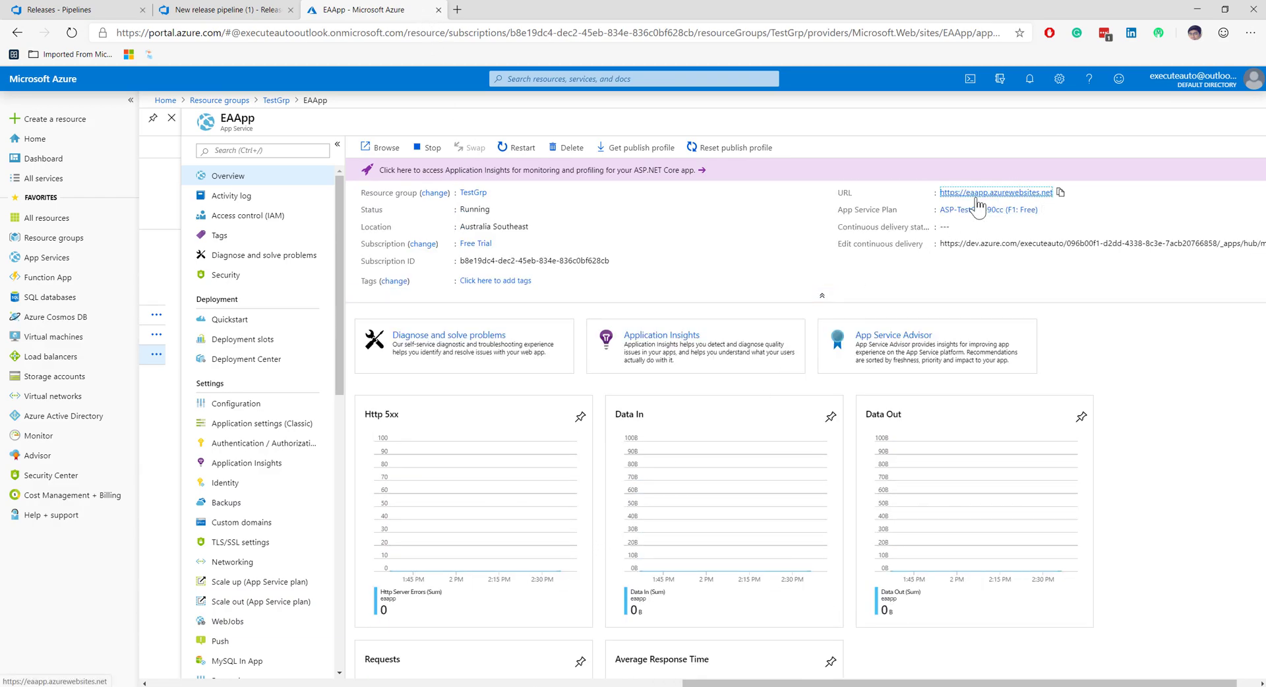
pyautogui.moveTo(997, 192)
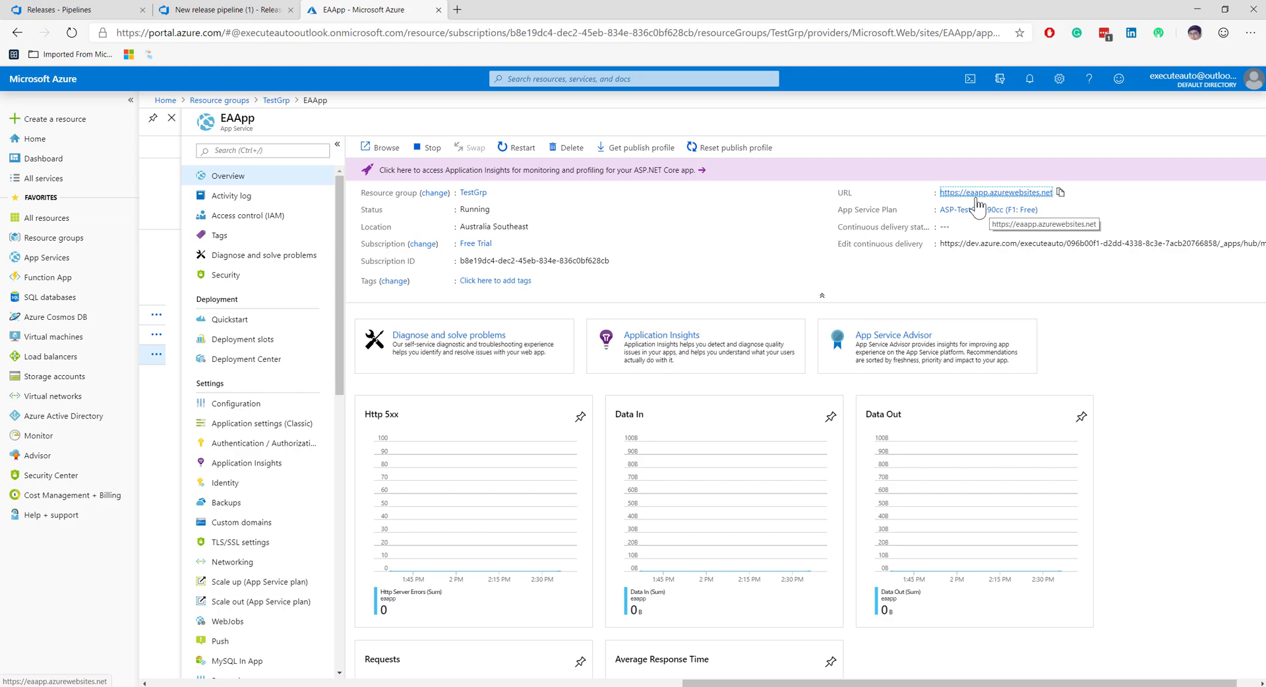
pyautogui.click(218, 9)
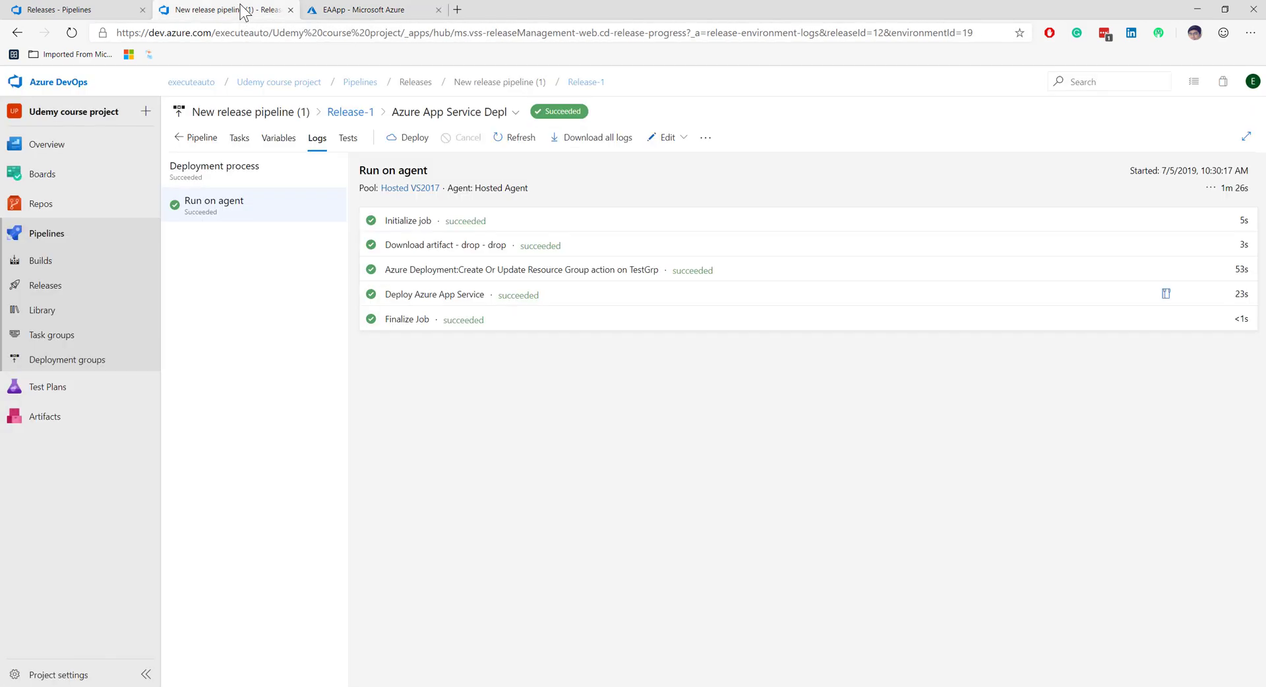
pyautogui.click(415, 82)
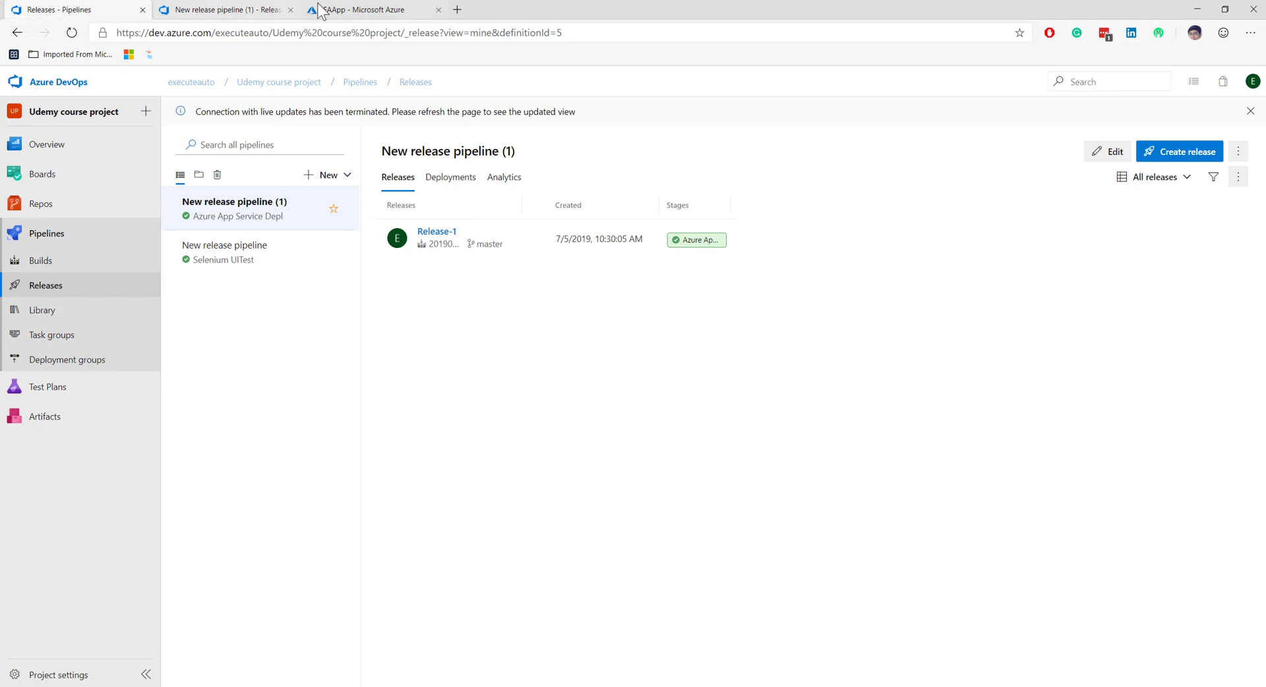
pyautogui.click(372, 10)
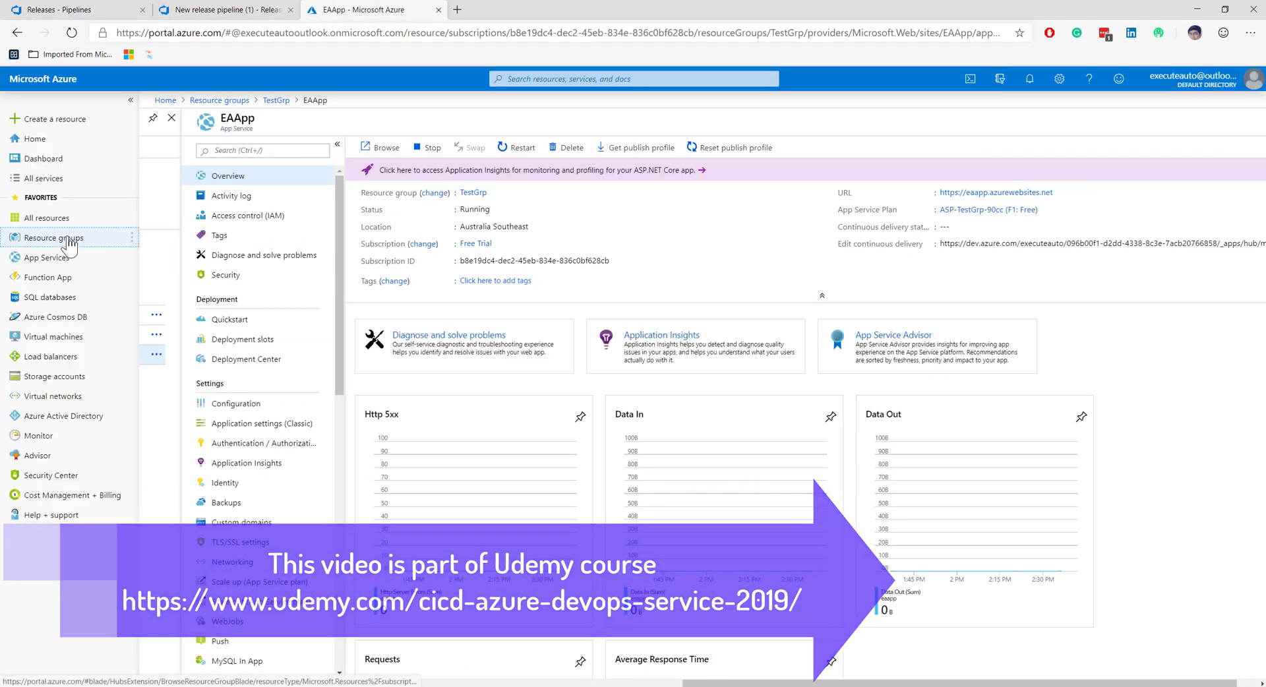
# Step: Open the ExecuteautoRegistry container registry from the ExecuteautoRegistry-dev-rg resource group
pyautogui.click(53, 237)
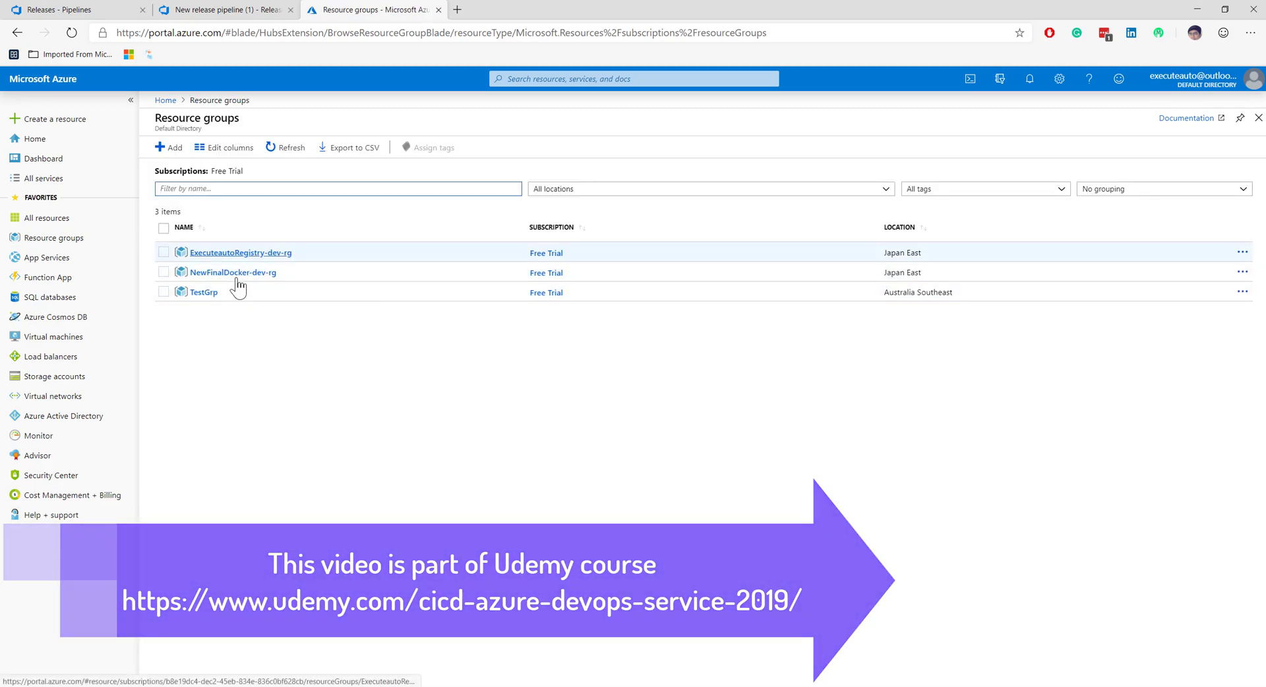
pyautogui.click(239, 252)
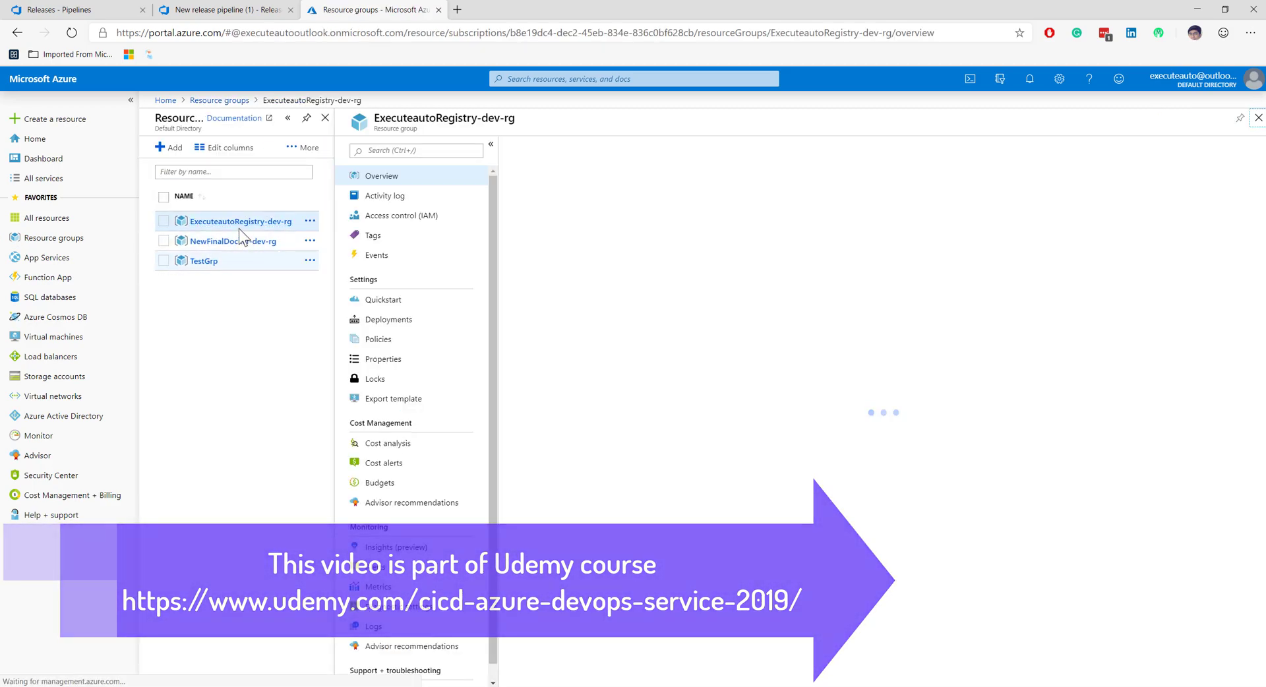
pyautogui.click(238, 222)
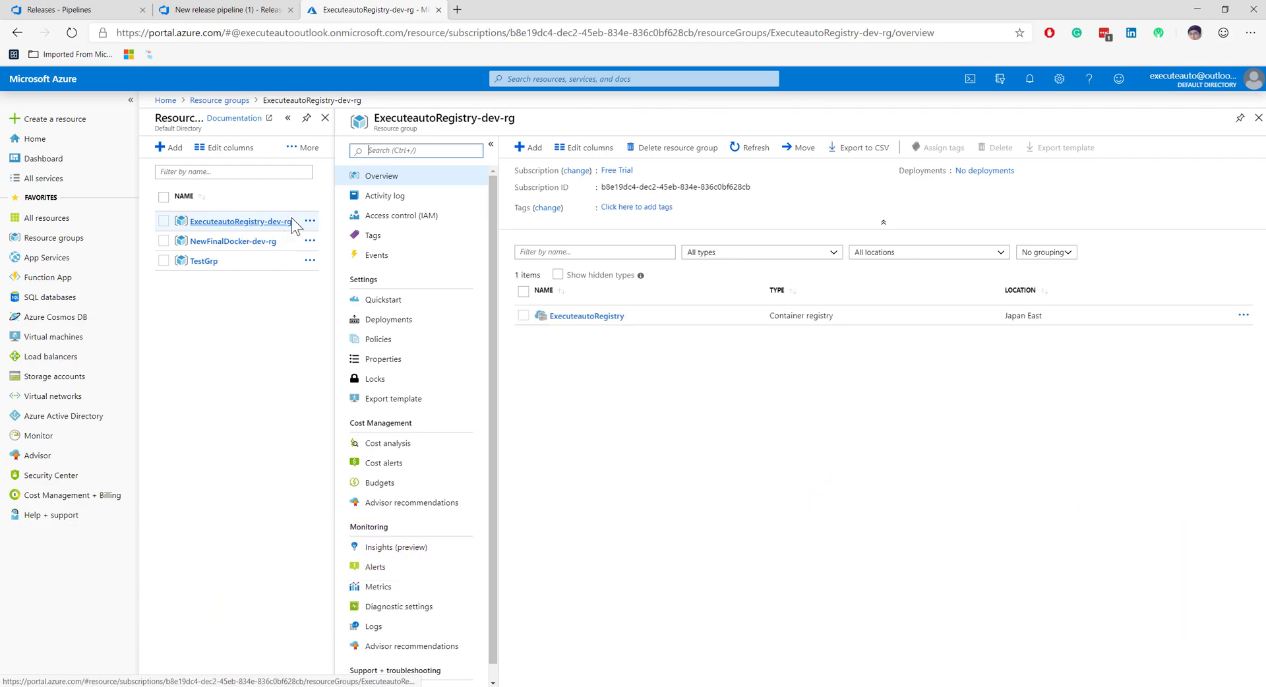
pyautogui.moveTo(436, 276)
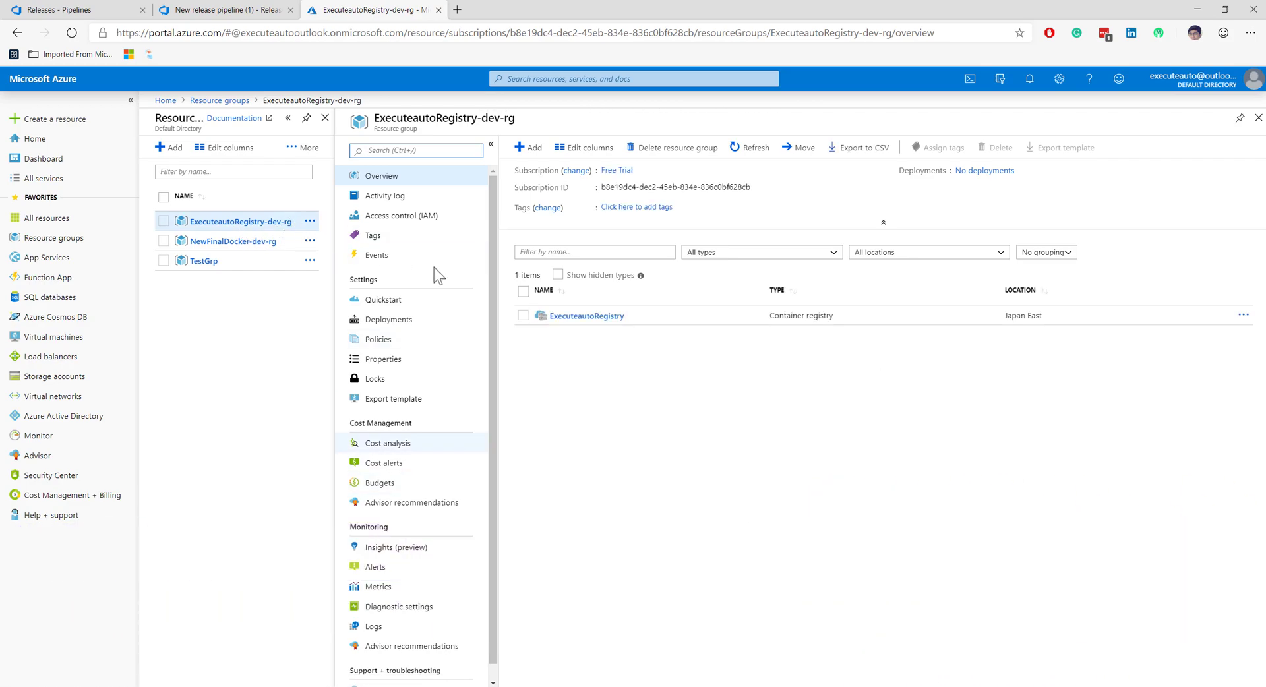
pyautogui.click(586, 315)
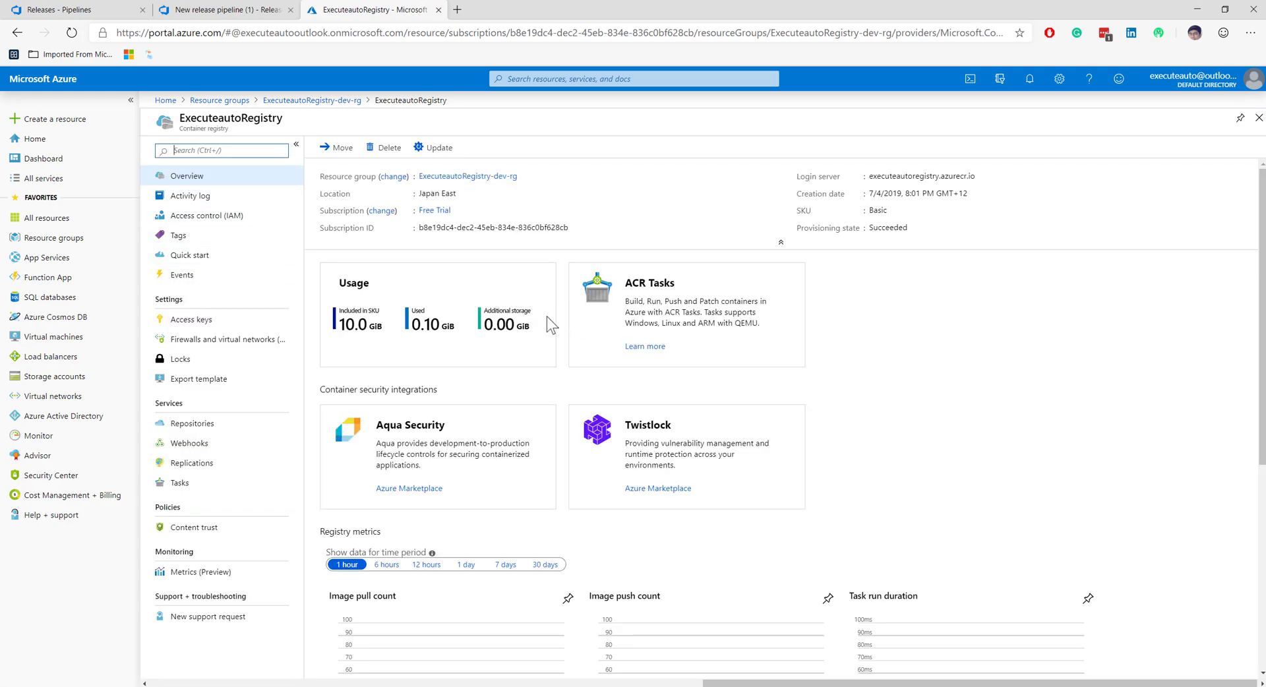
# Step: Review the registry's access keys, then return to its overview
pyautogui.click(190, 320)
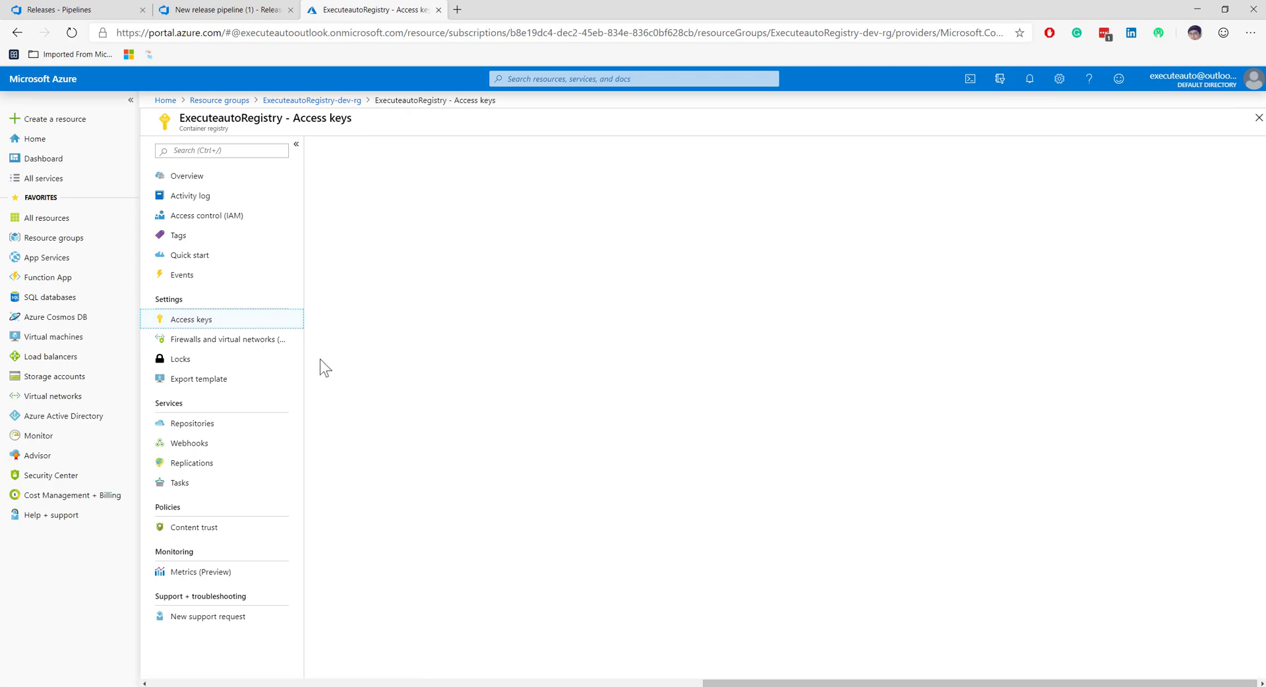
pyautogui.click(191, 319)
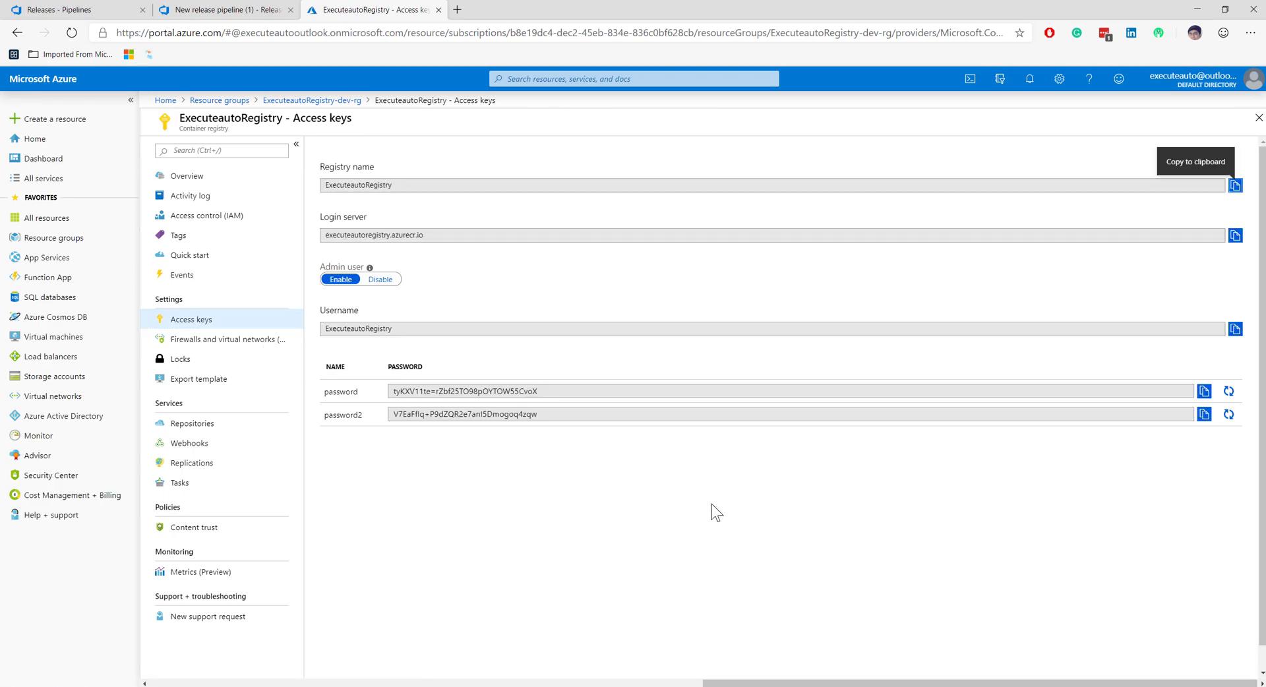
pyautogui.click(186, 176)
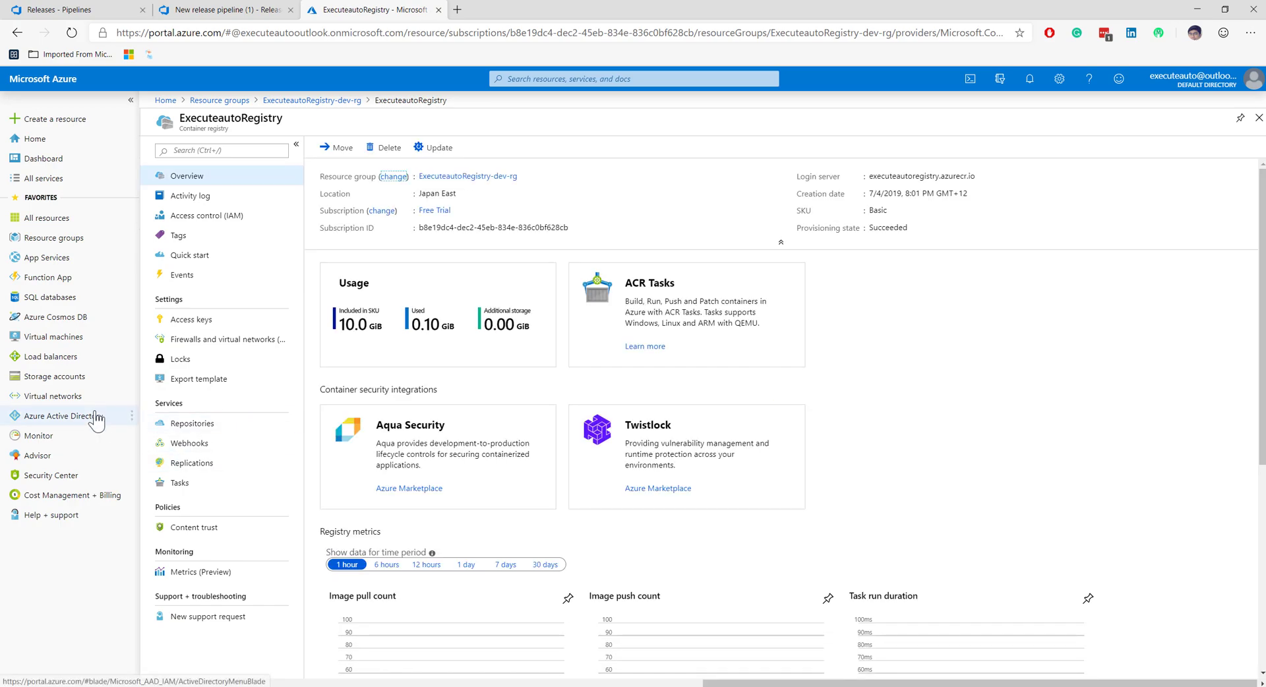
pyautogui.moveTo(443, 376)
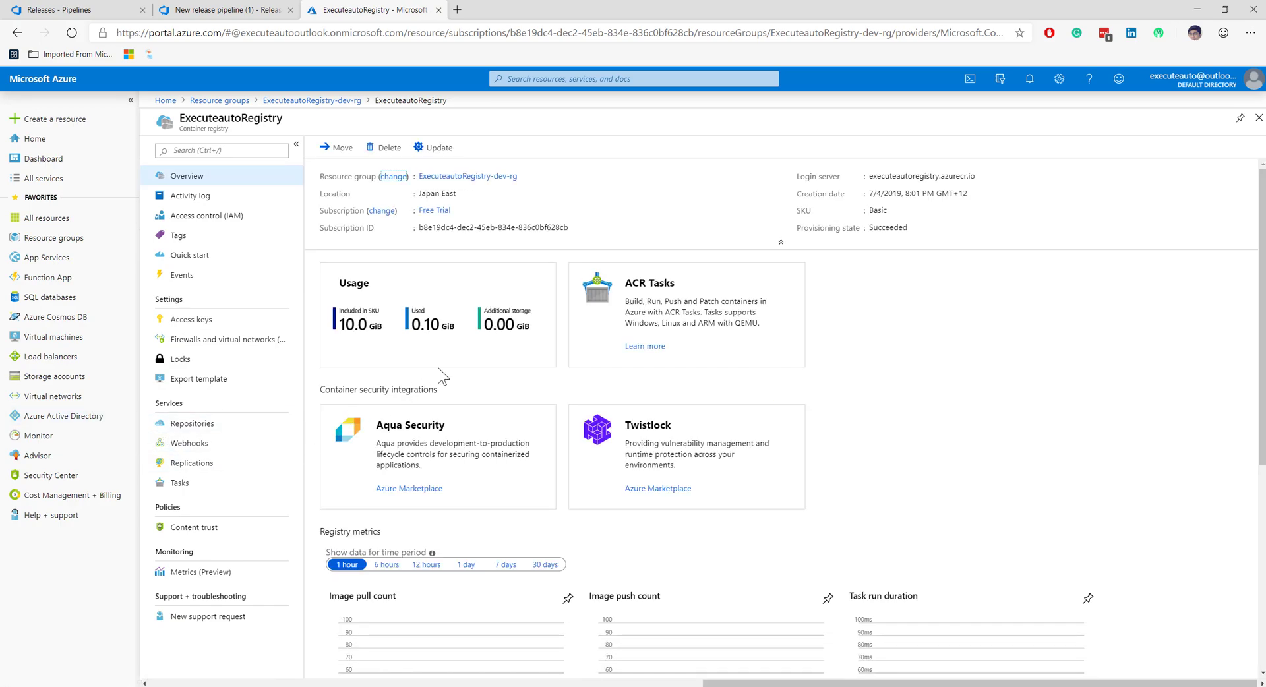
pyautogui.moveTo(441, 383)
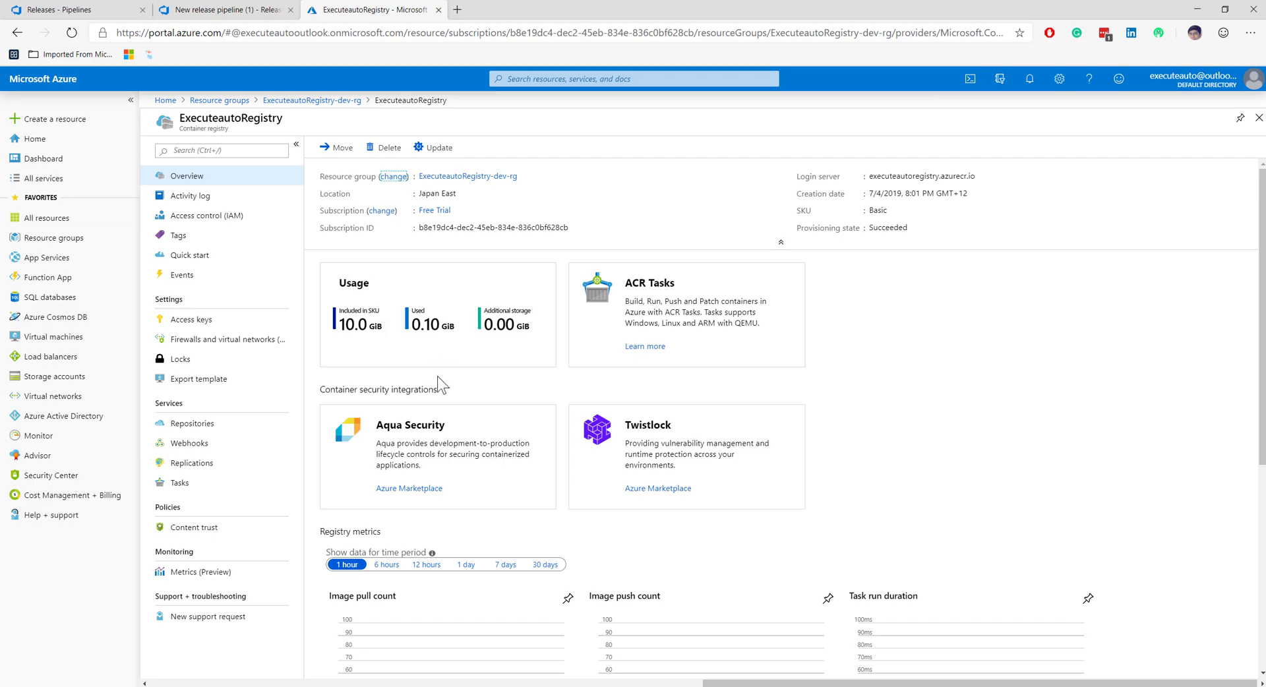
pyautogui.moveTo(432, 529)
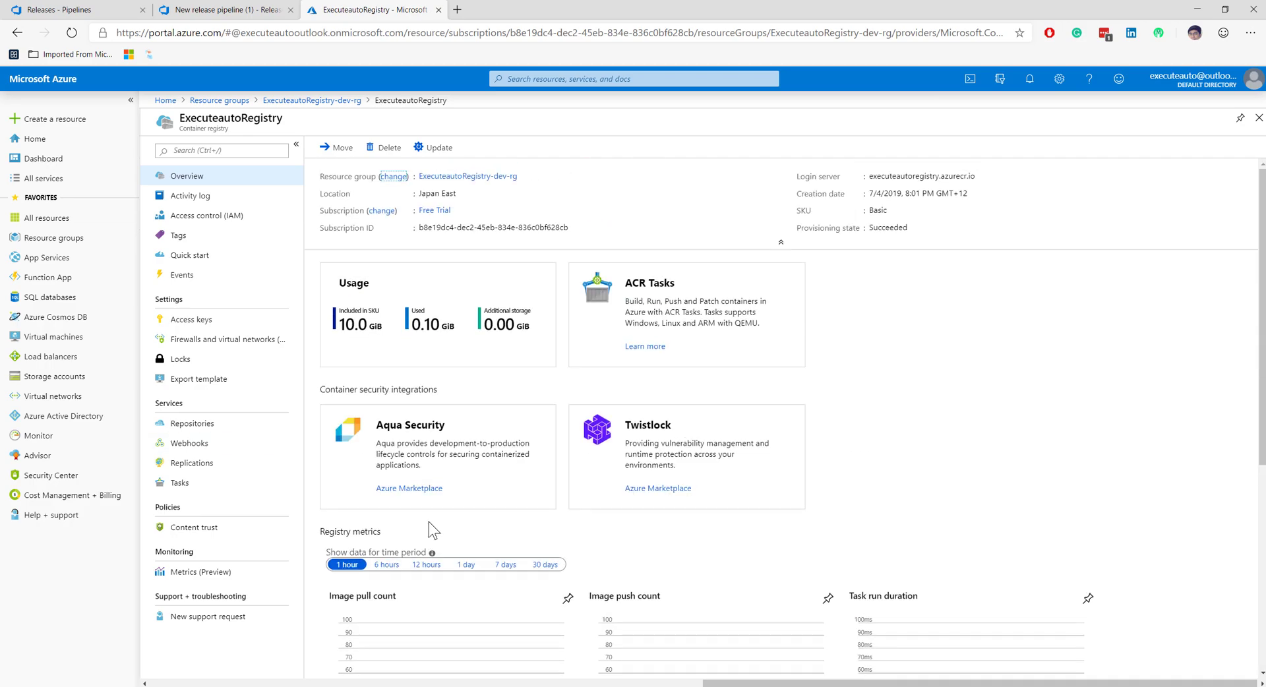
pyautogui.moveTo(486, 514)
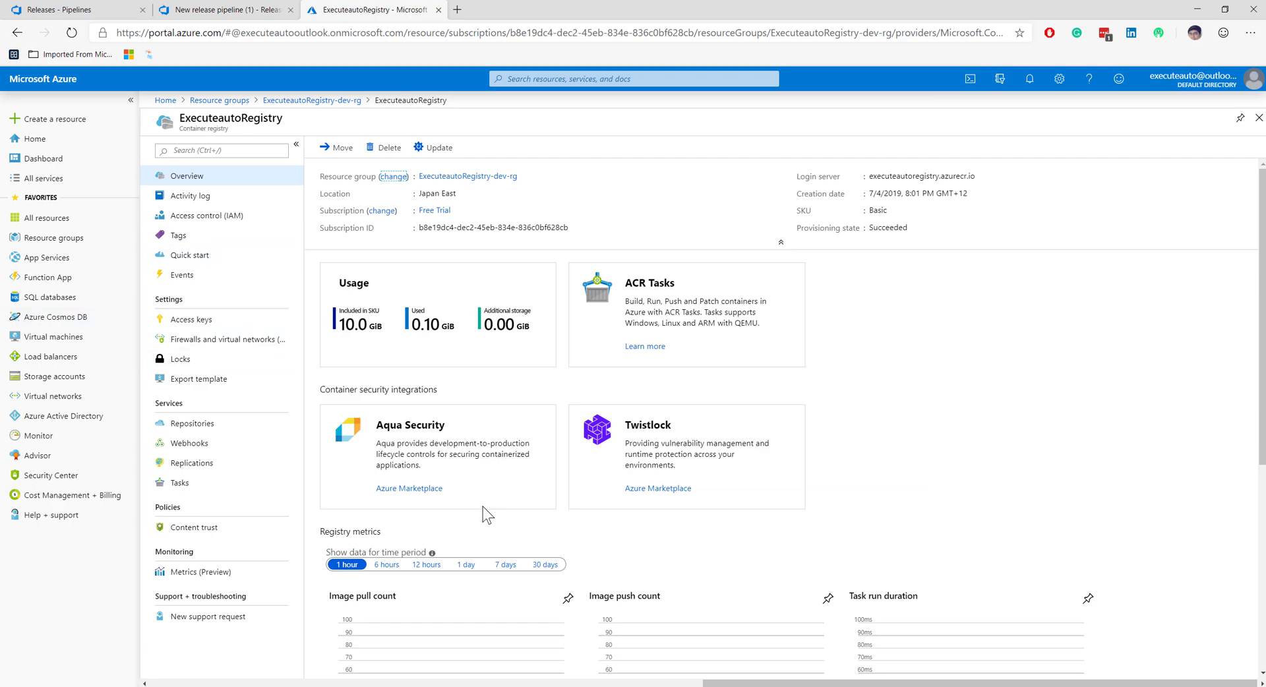
pyautogui.moveTo(925, 577)
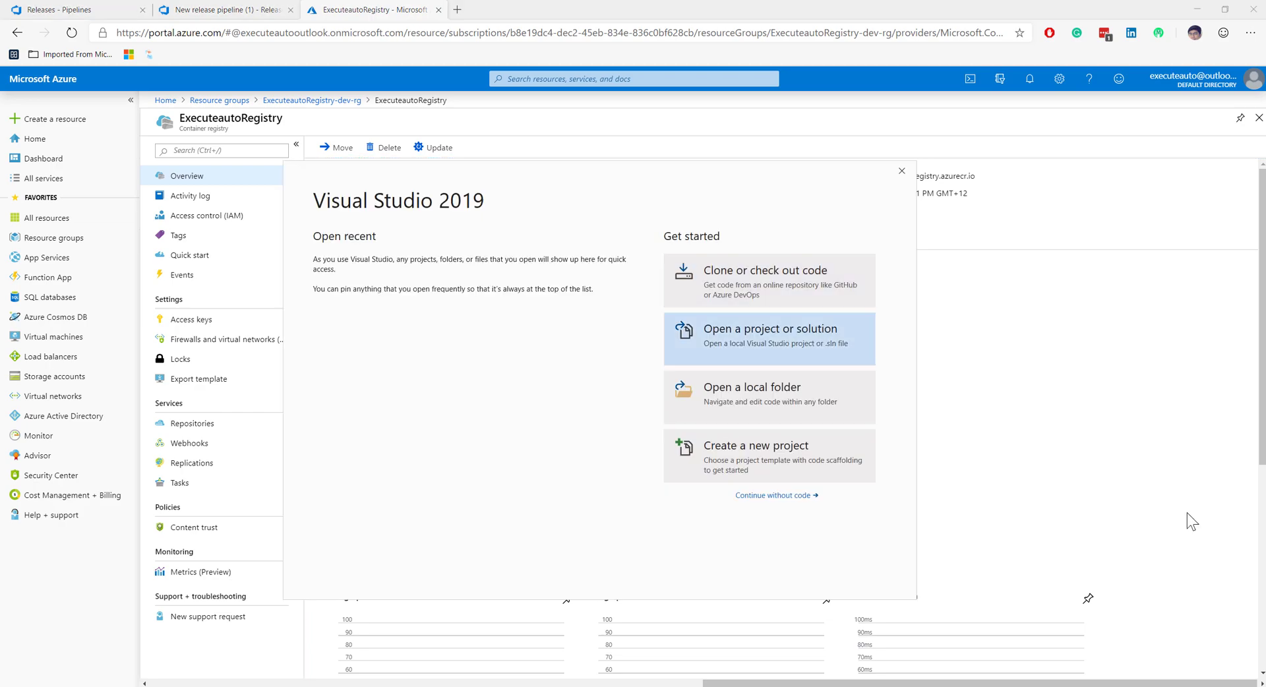
# Step: Create a new ASP.NET Core Web Application project named UdemyDockerApp
pyautogui.click(755, 446)
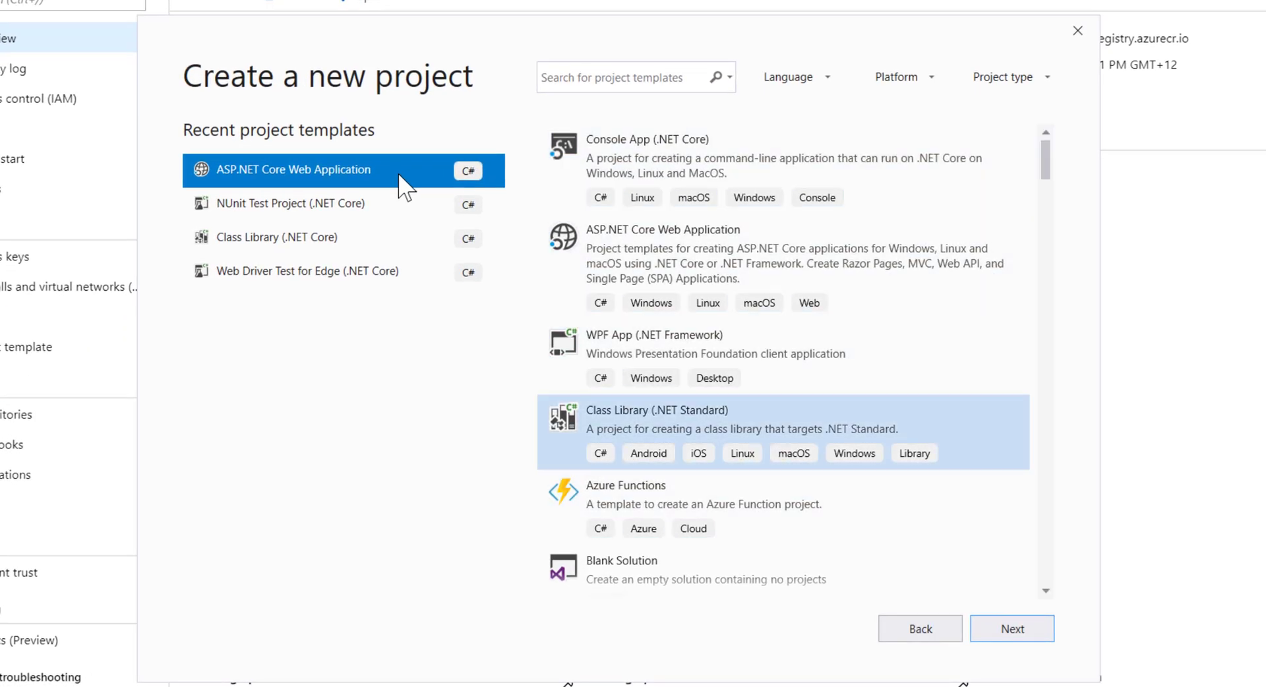
pyautogui.click(1011, 627)
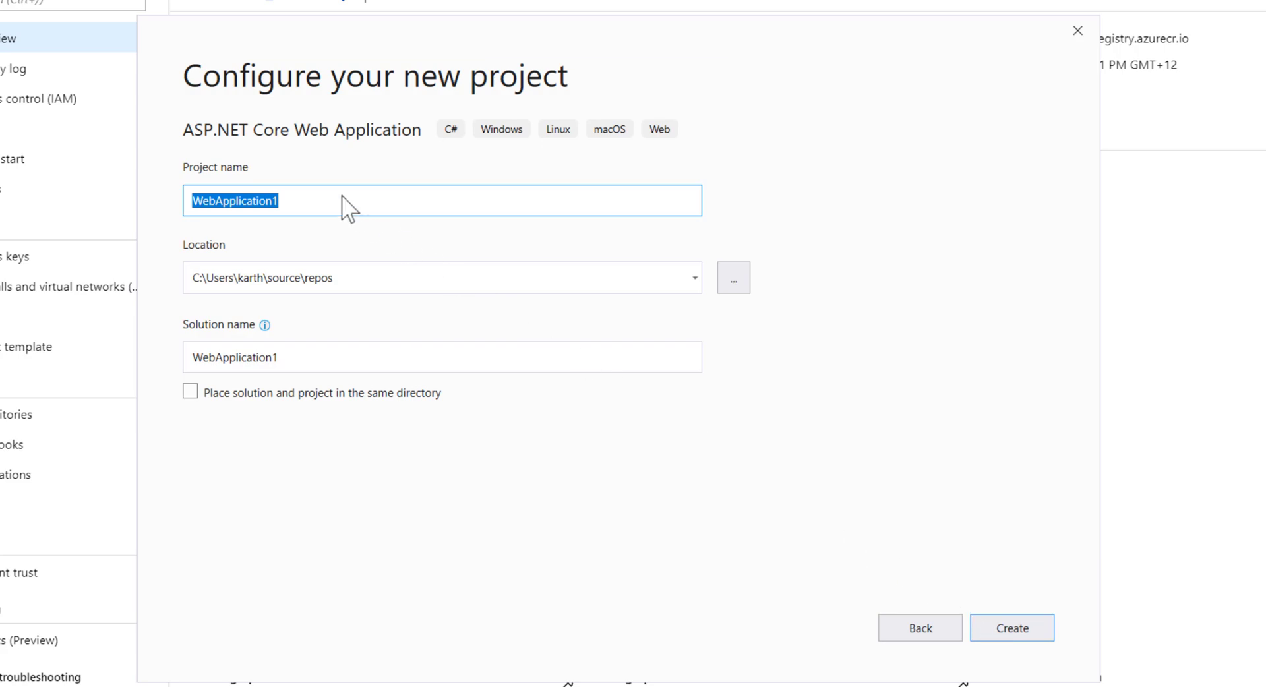
pyautogui.moveTo(329, 190)
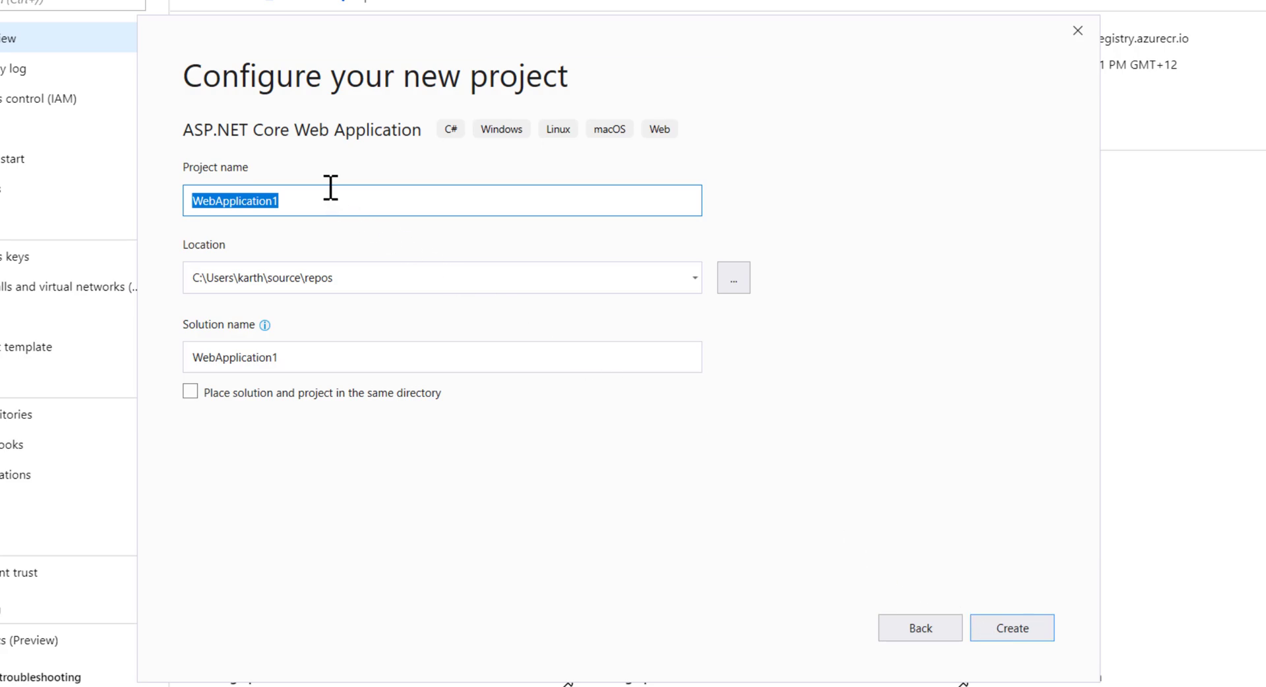
pyautogui.write('UdemyD')
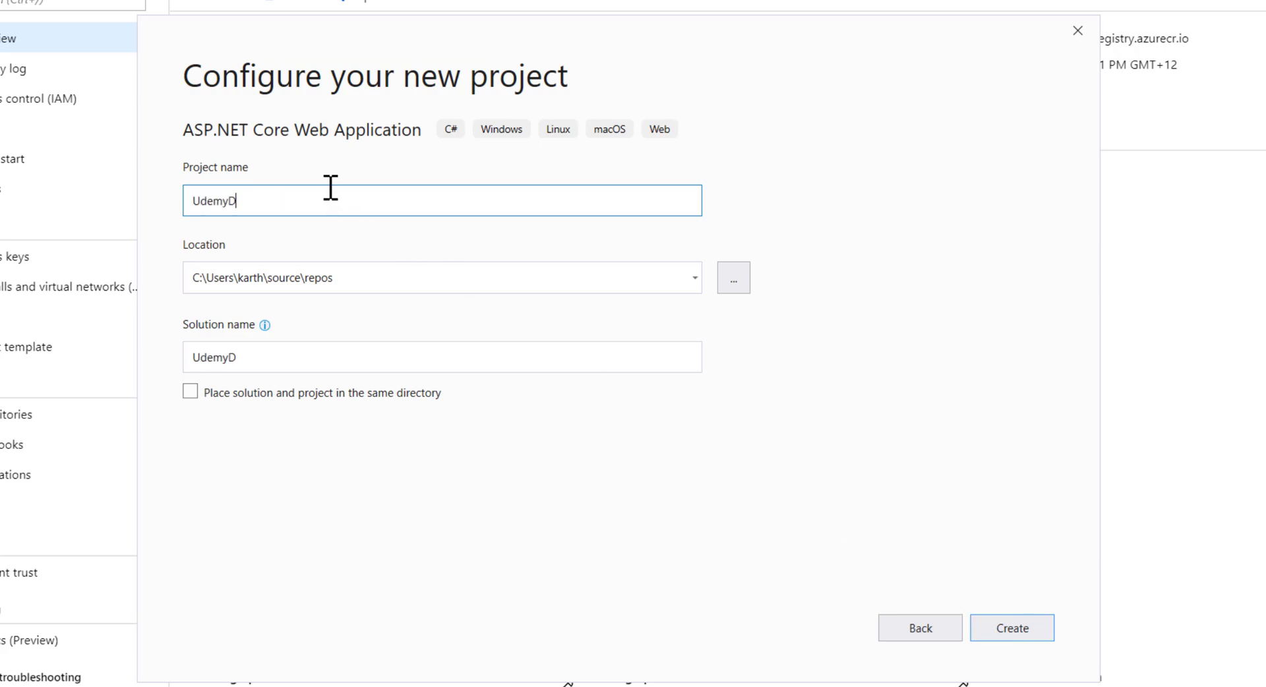
pyautogui.write('ockerApp')
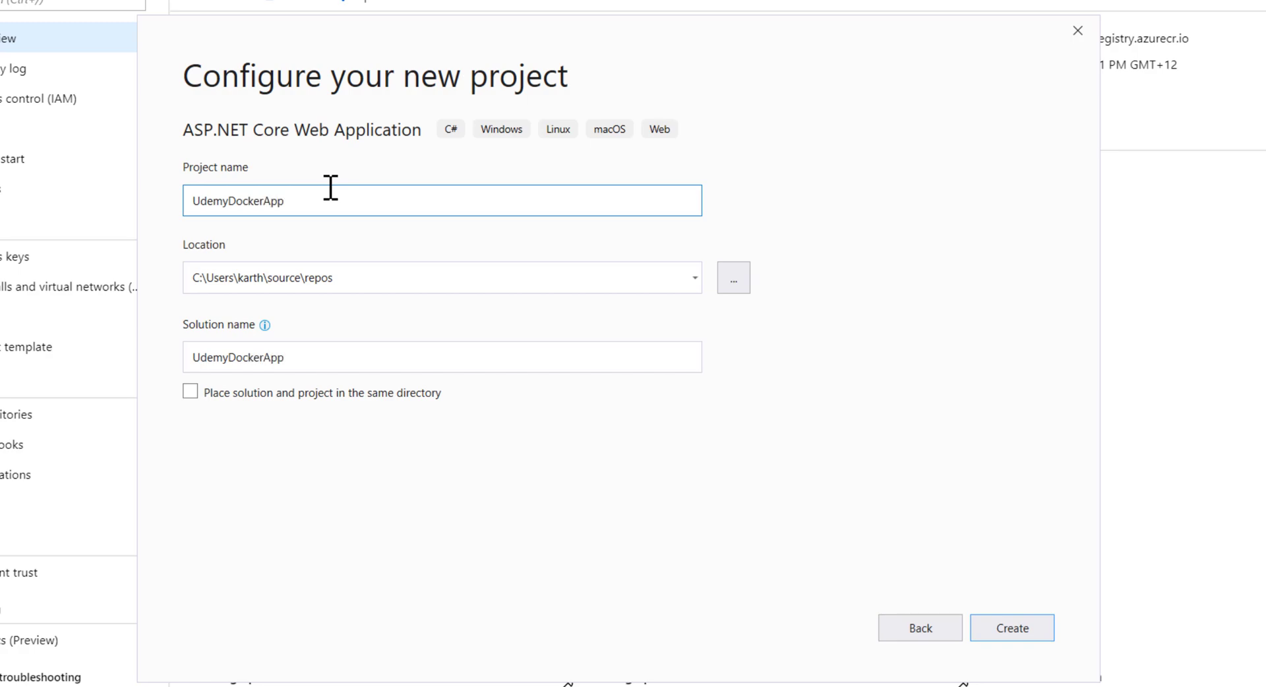
pyautogui.moveTo(1012, 627)
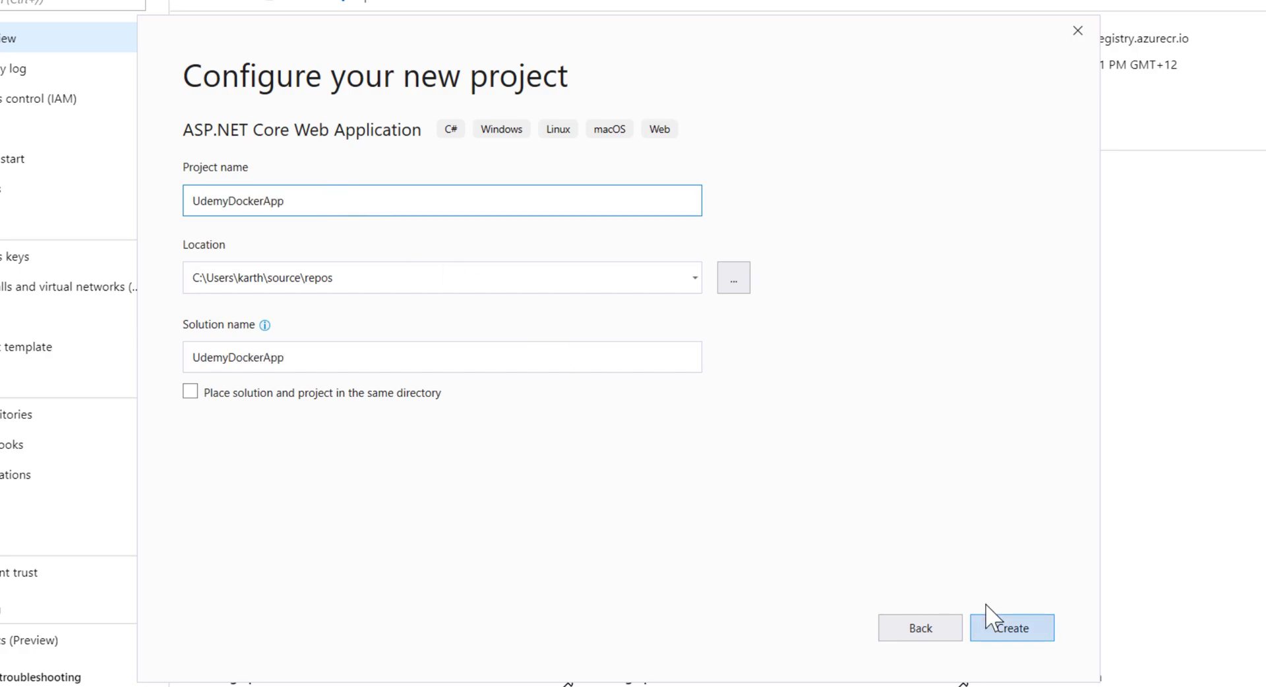
pyautogui.click(1011, 628)
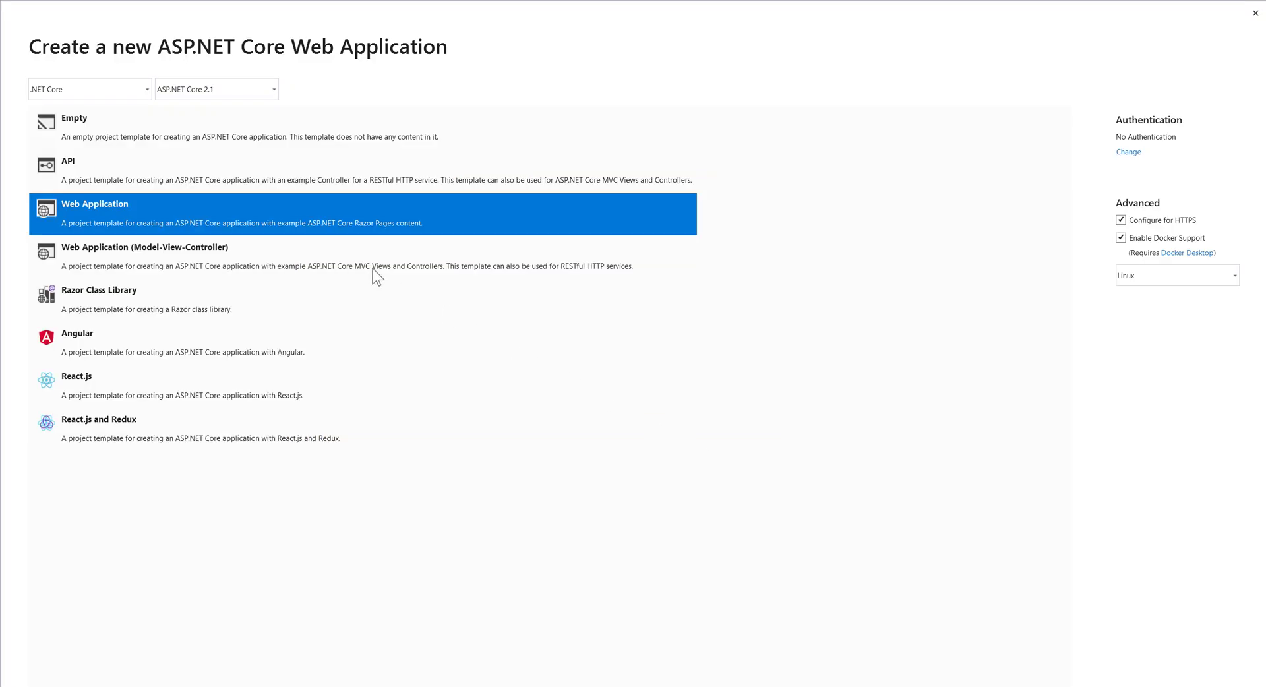
pyautogui.moveTo(280, 224)
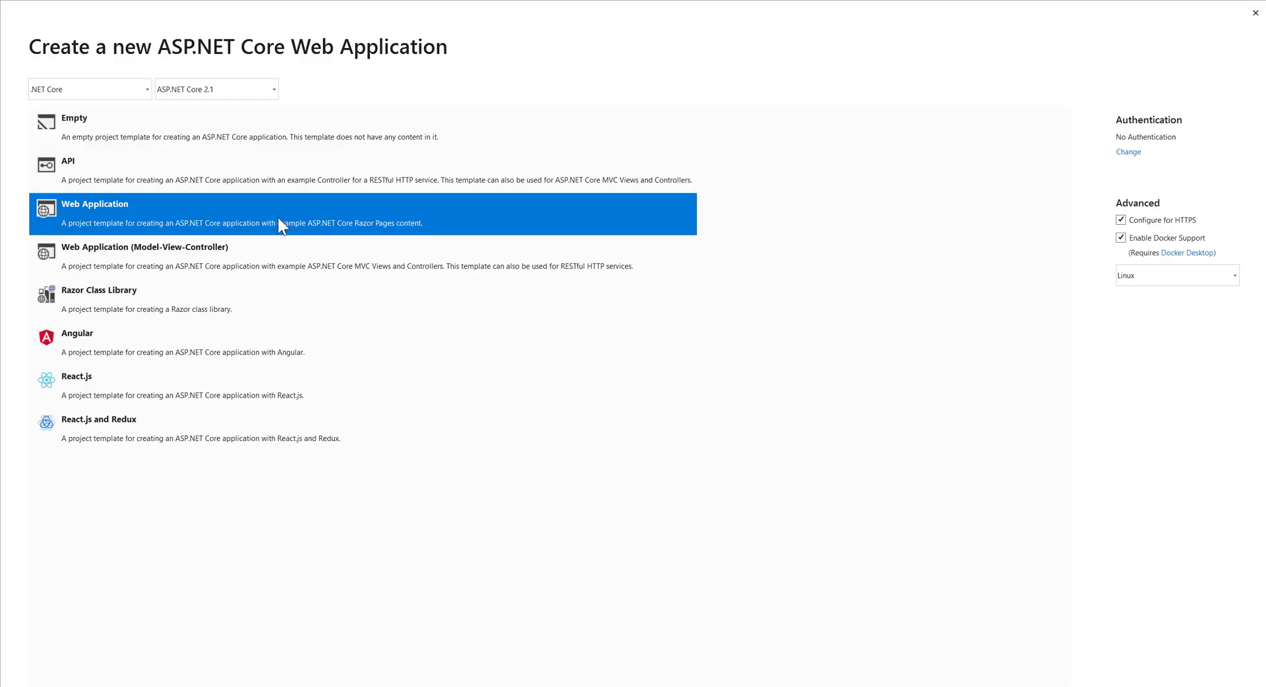
pyautogui.moveTo(138, 97)
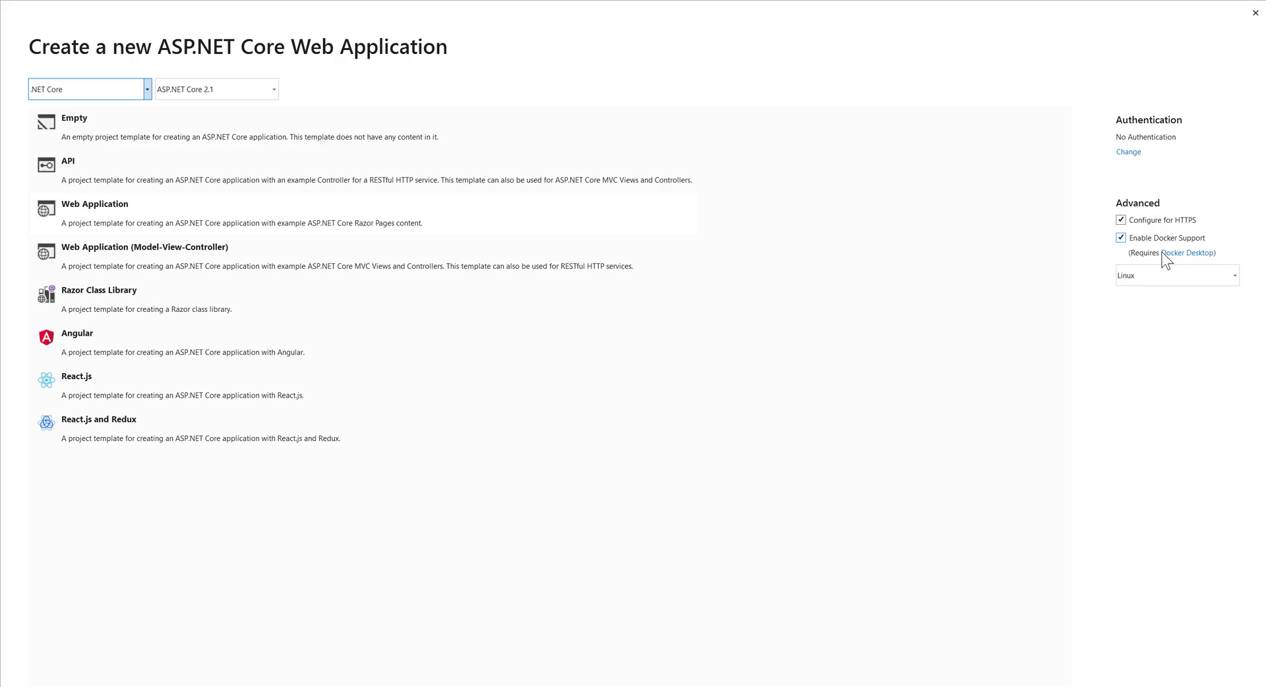
pyautogui.moveTo(1160, 249)
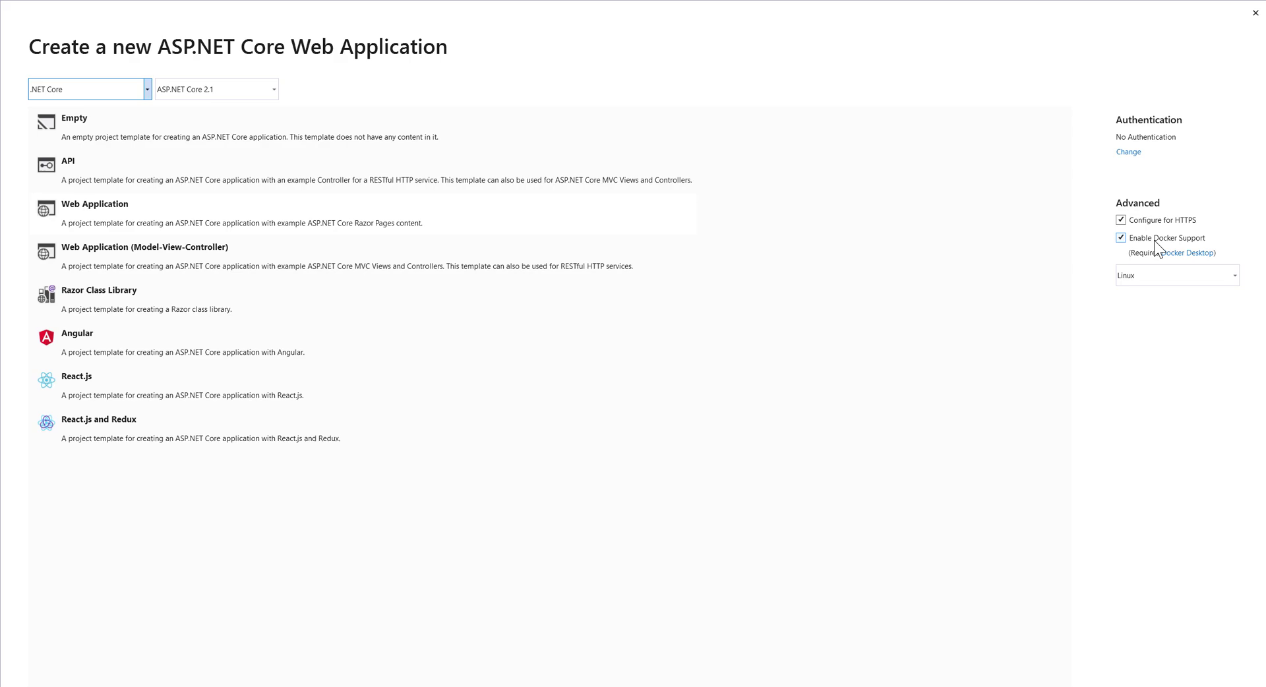
# Step: Keep Linux as the Docker container operating system for the Web Application template
pyautogui.click(1232, 276)
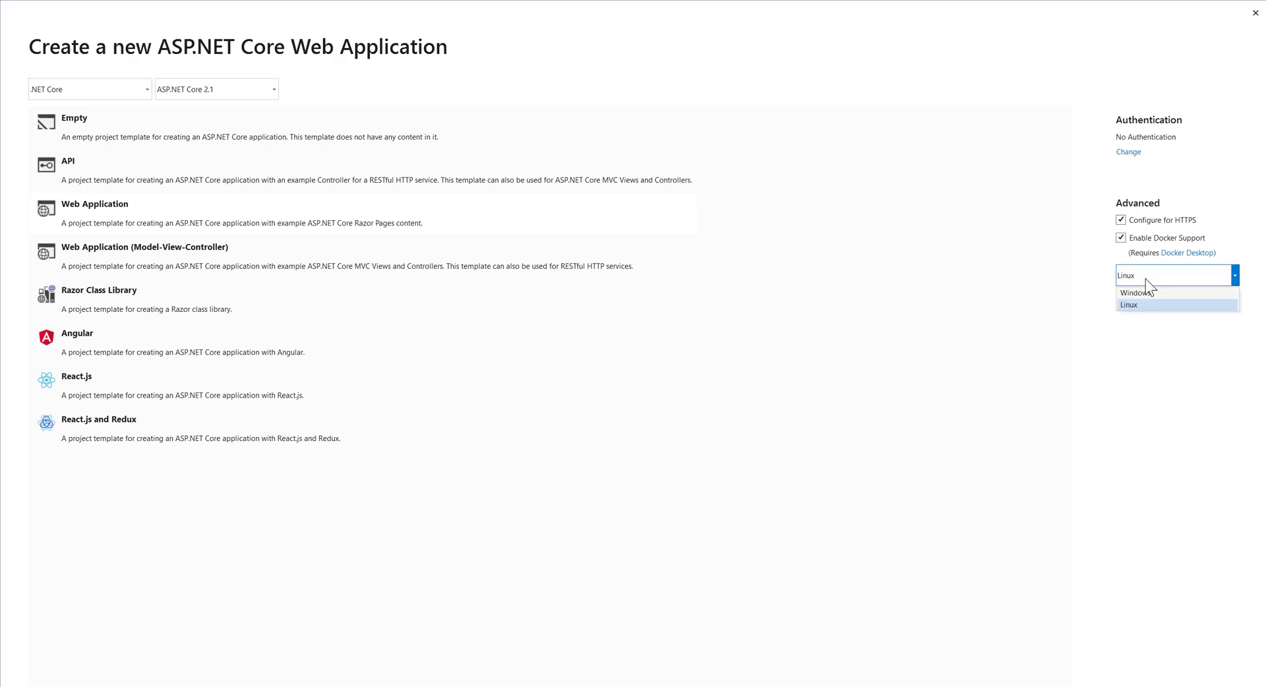
pyautogui.click(1127, 305)
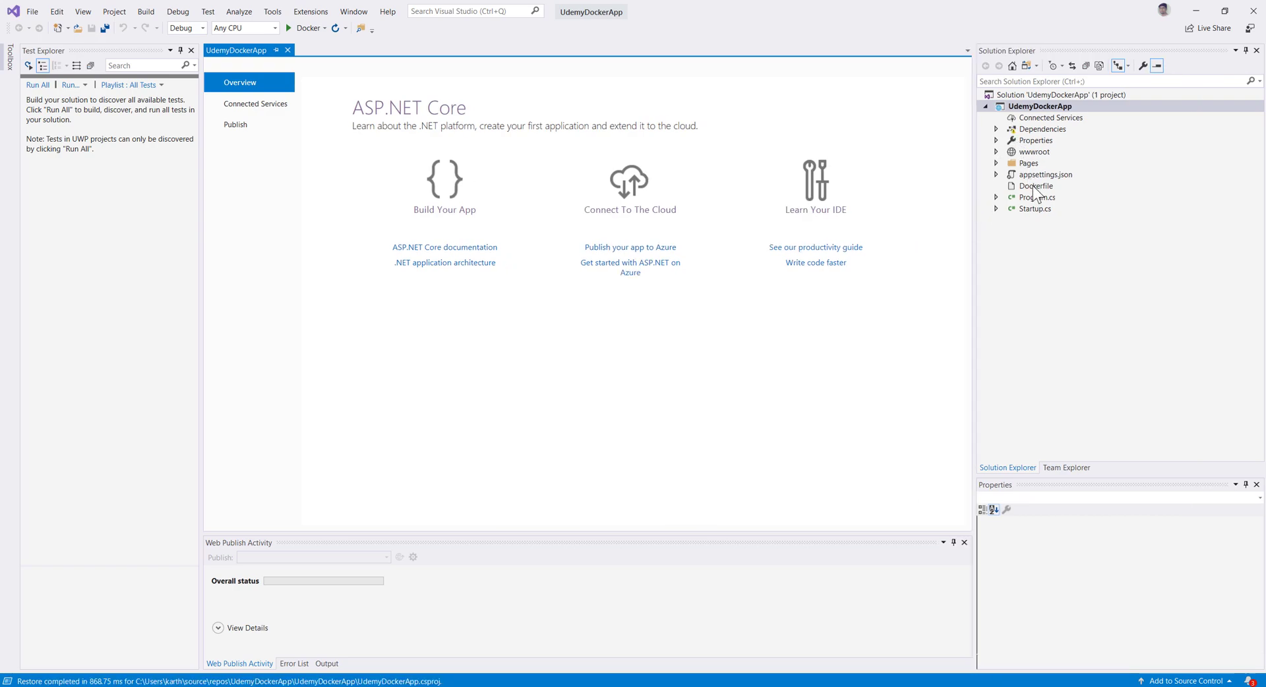
# Step: Open the project's Dockerfile and run UdemyDockerApp in a Docker container
pyautogui.click(1036, 186)
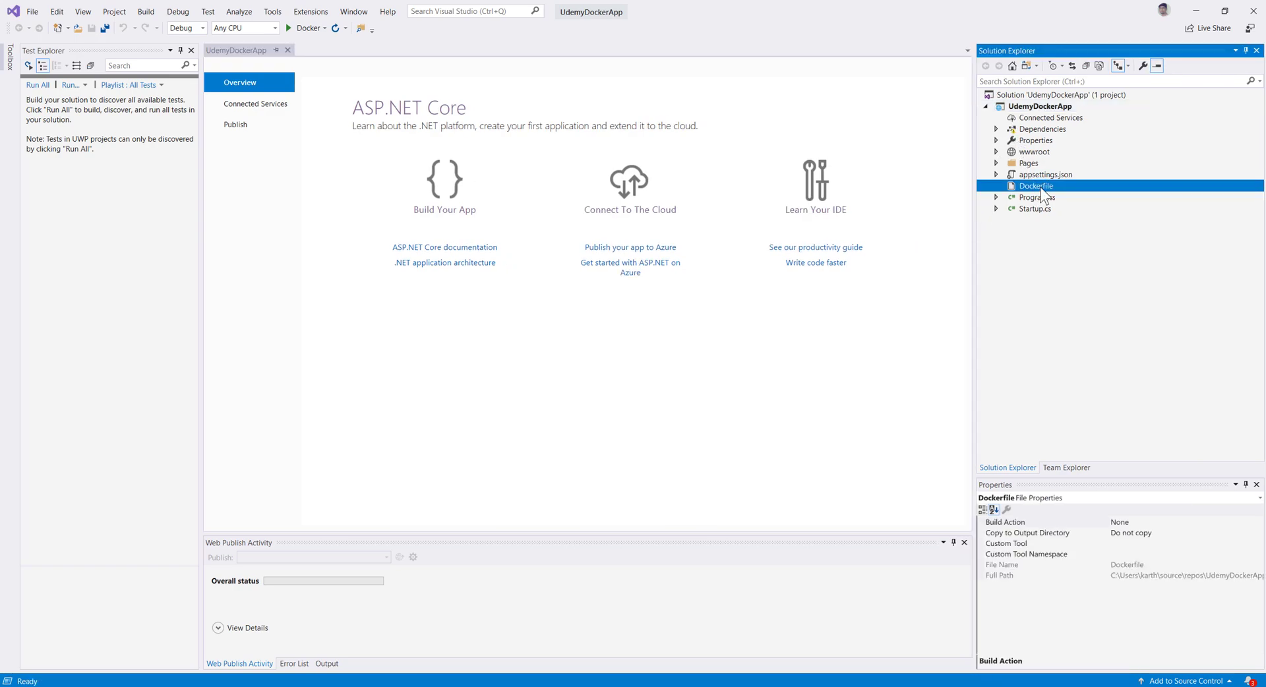
pyautogui.doubleClick(1037, 186)
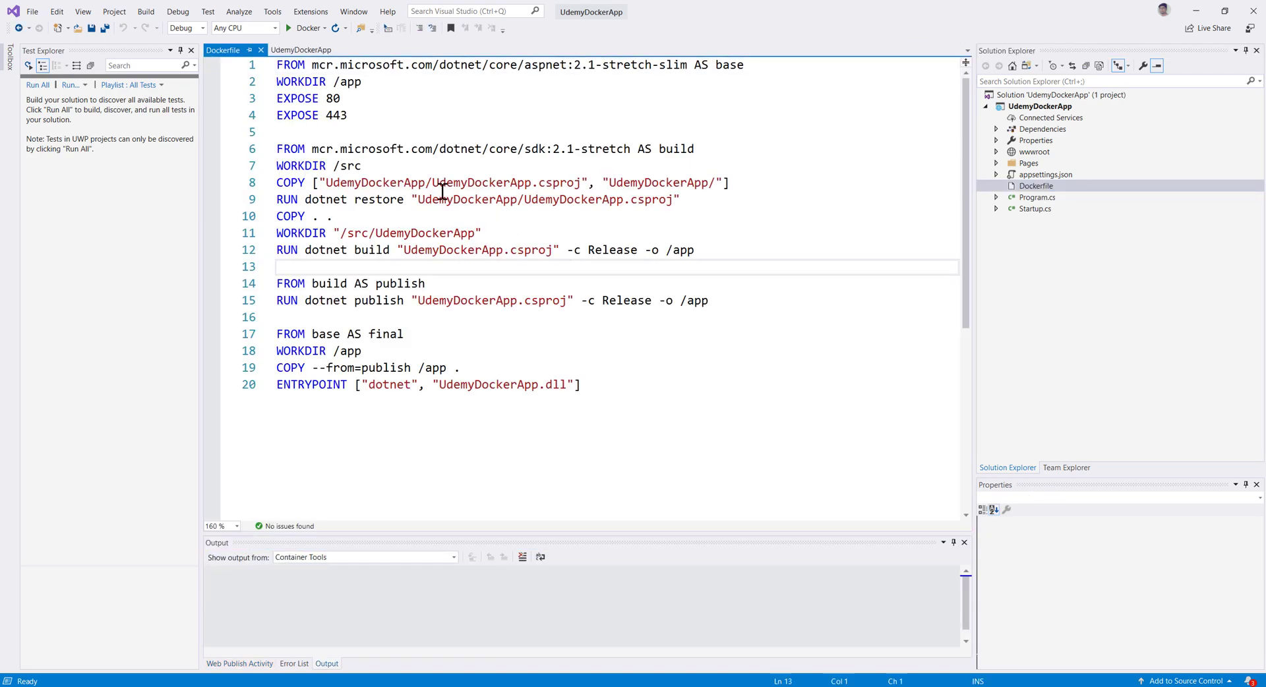
pyautogui.click(305, 28)
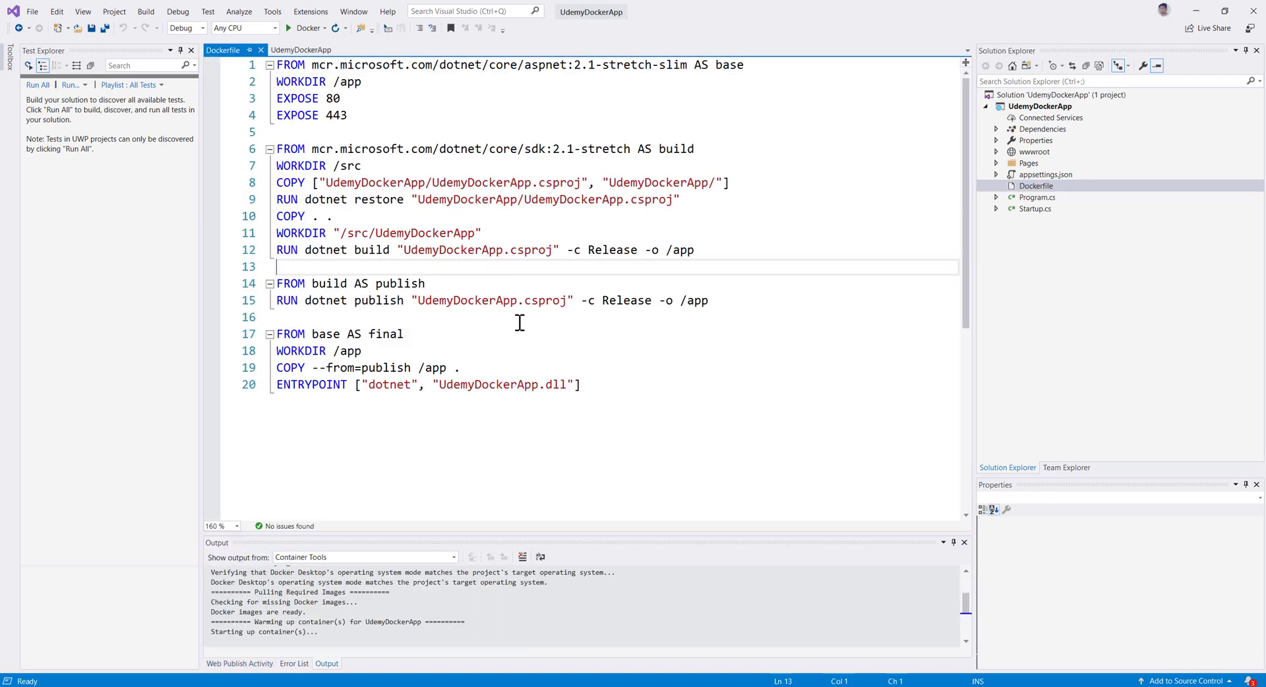
pyautogui.doubleClick(488, 384)
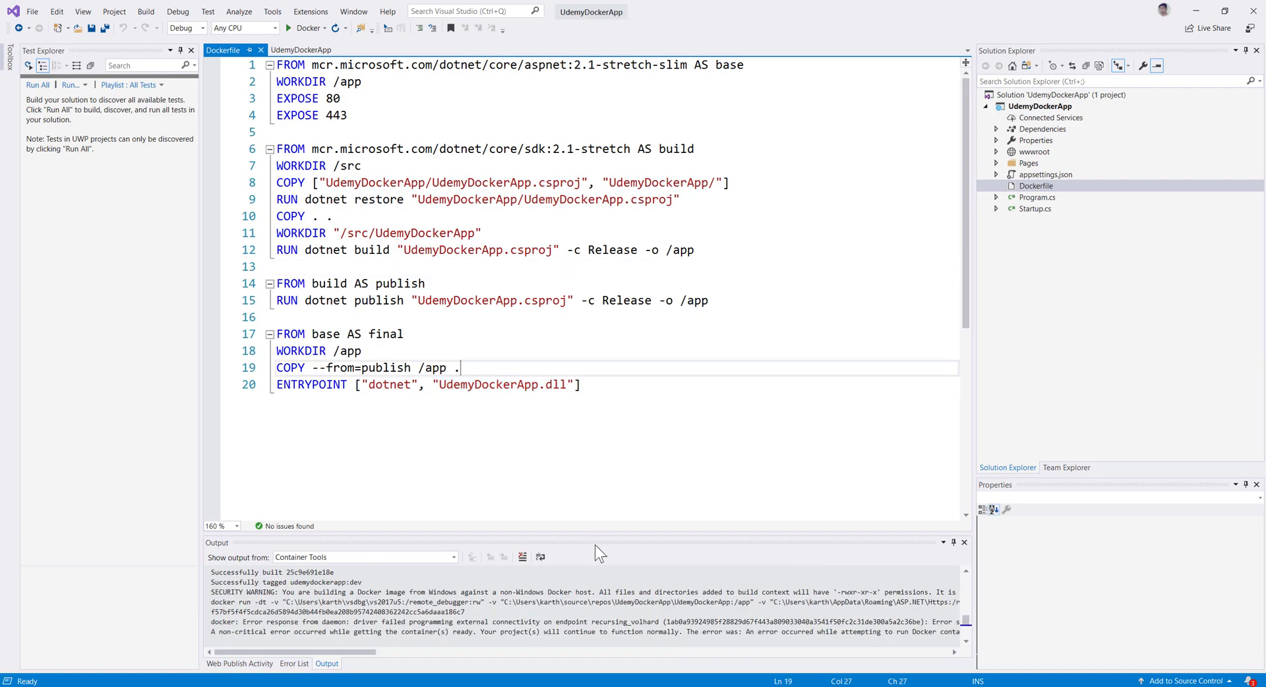
pyautogui.moveTo(596, 546)
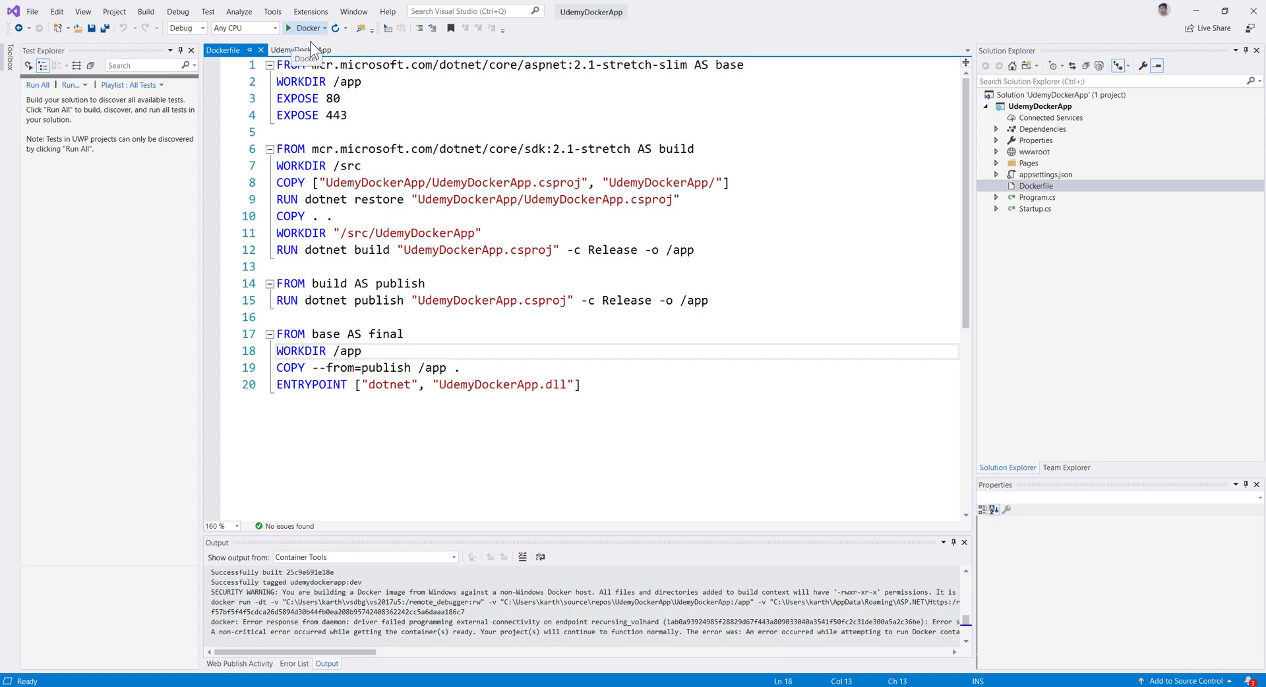
pyautogui.moveTo(1087, 499)
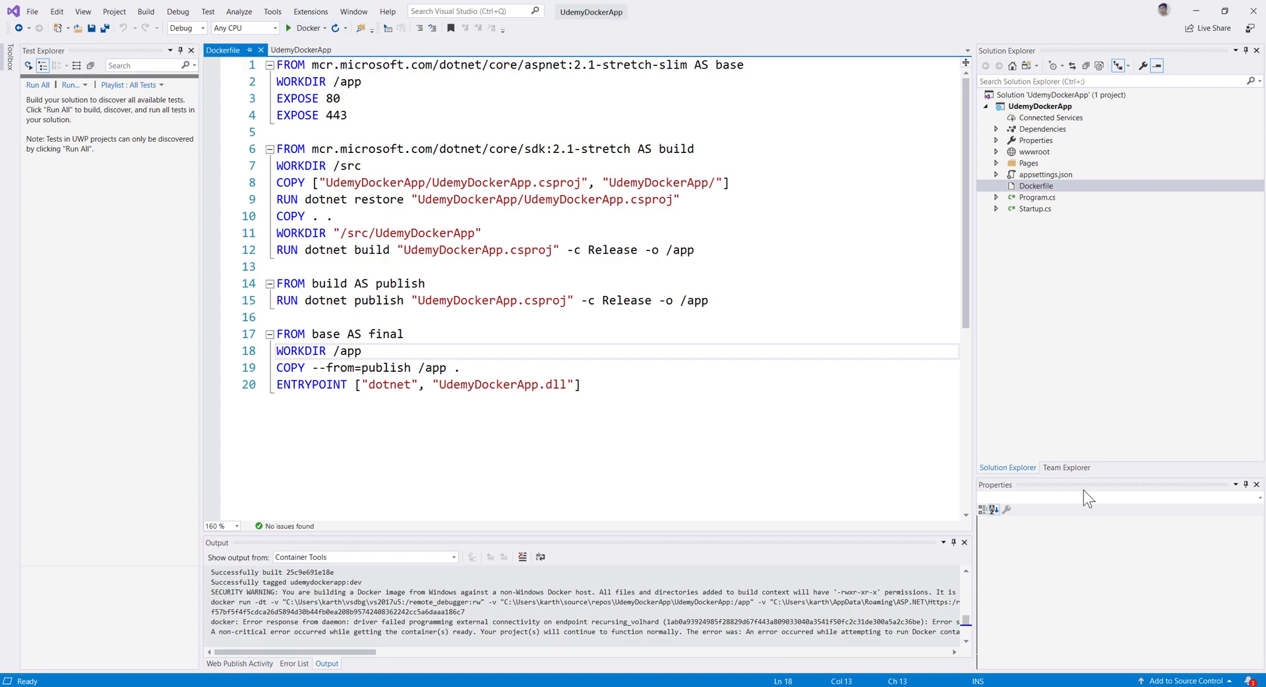
pyautogui.moveTo(1239, 243)
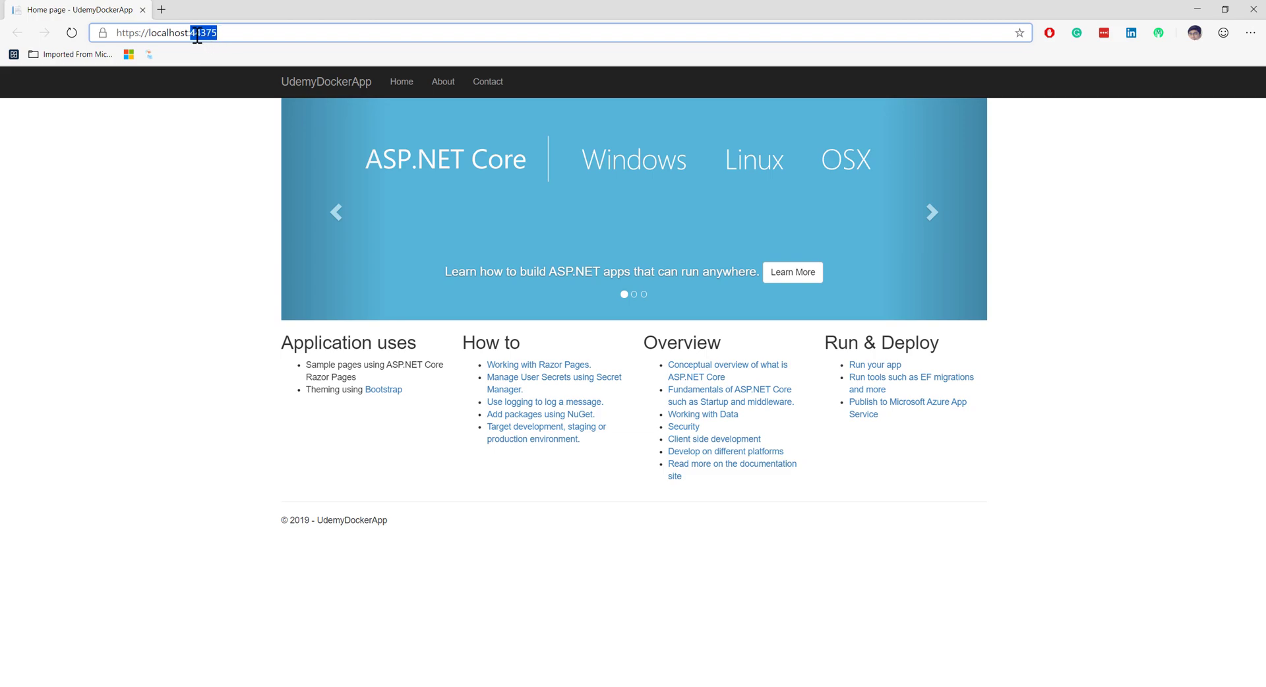
# Step: Check the localhost:44375 address and reload the UdemyDockerApp Home and landing pages
pyautogui.click(932, 212)
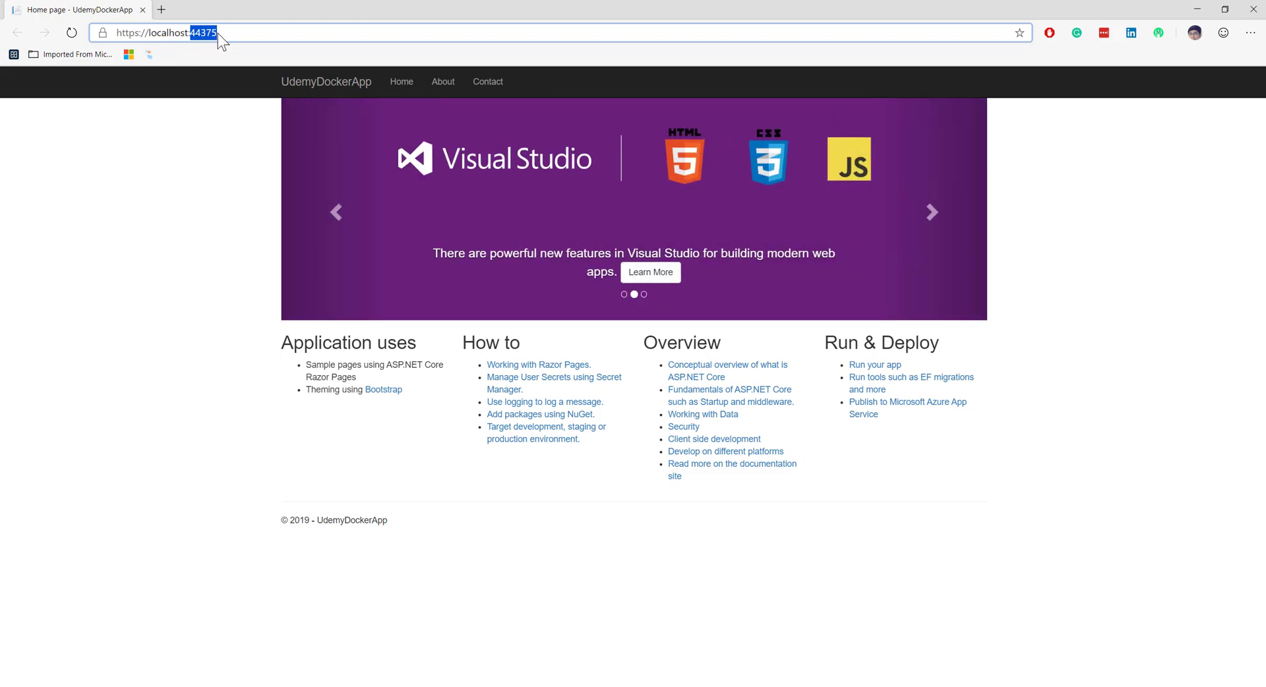
pyautogui.moveTo(252, 57)
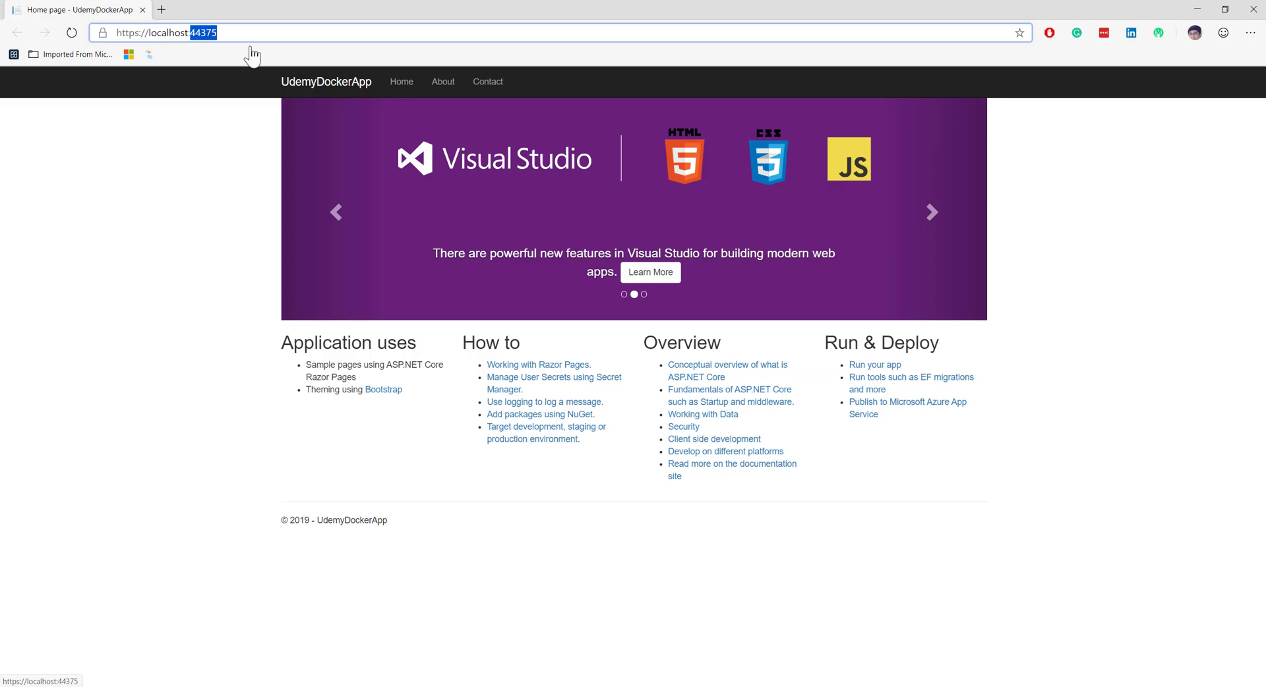
pyautogui.click(401, 82)
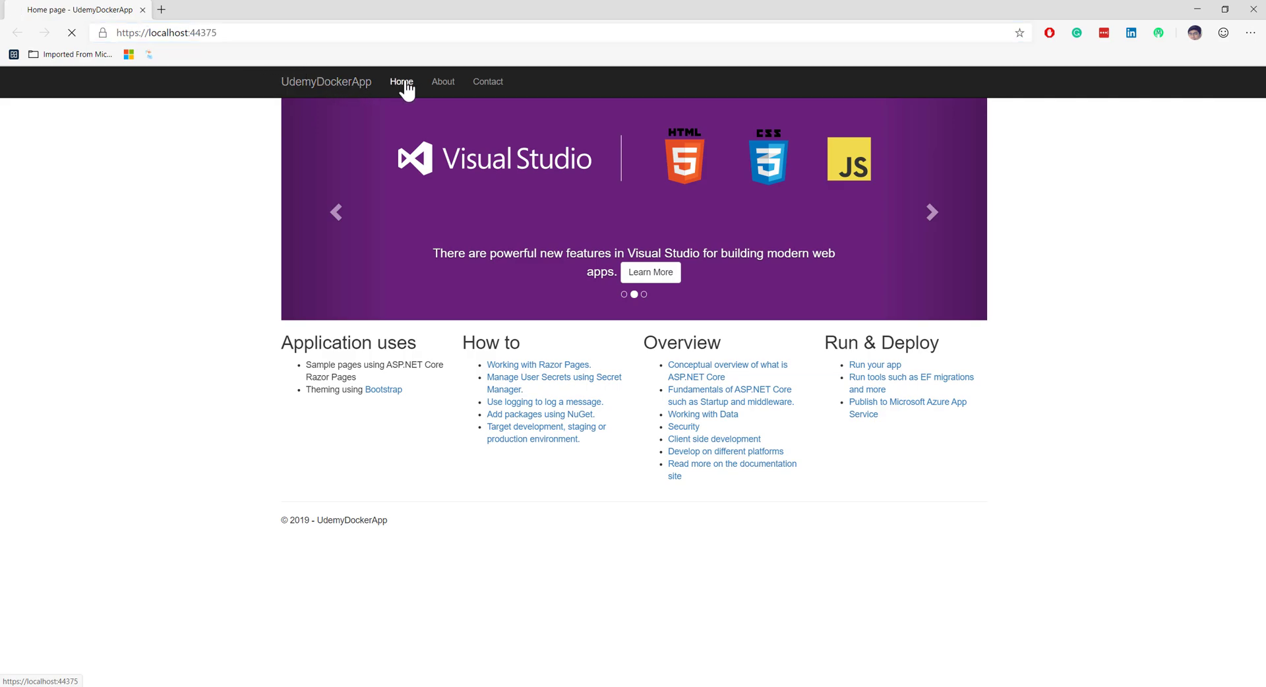
pyautogui.click(488, 82)
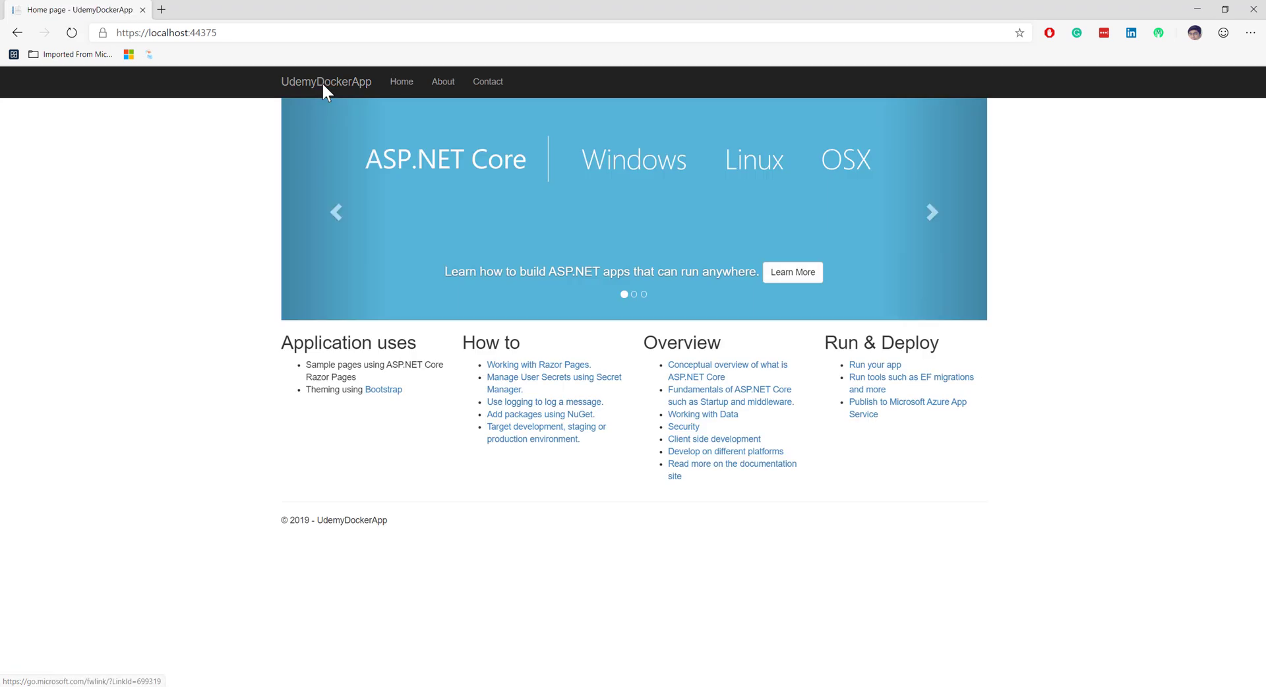
pyautogui.moveTo(430, 605)
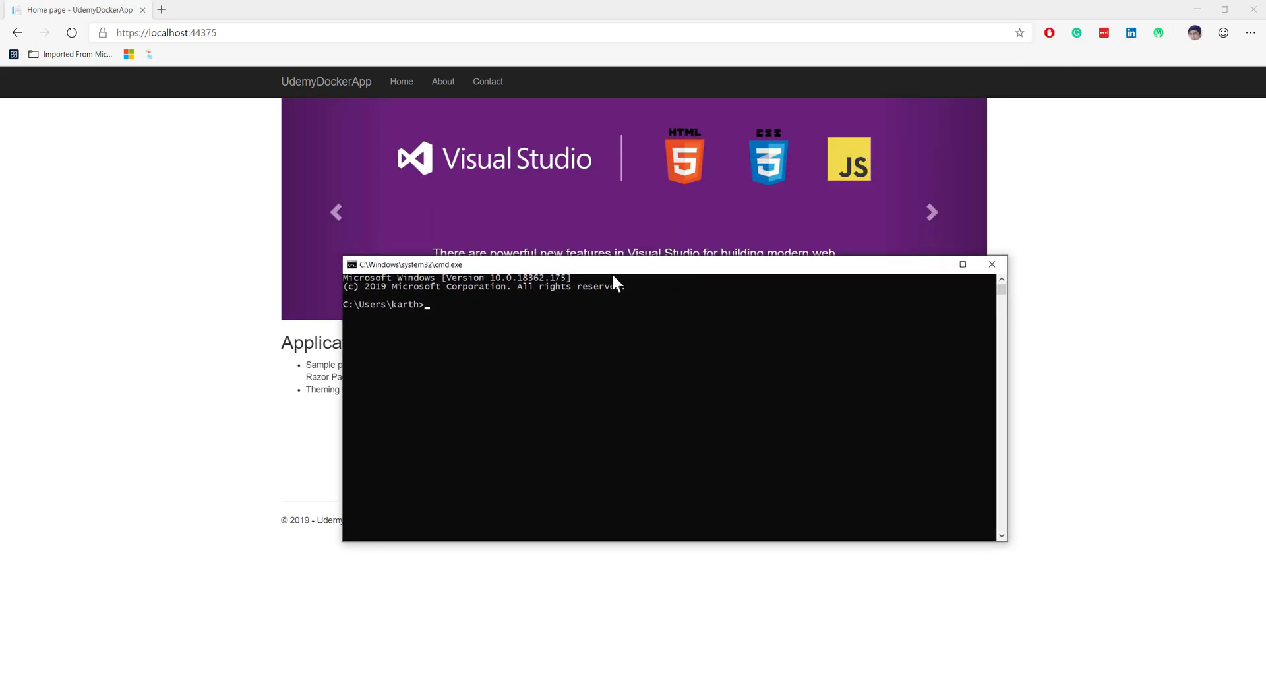
# Step: Run docker ps -a and docker images to list containers and local images
pyautogui.write('docker ps -a')
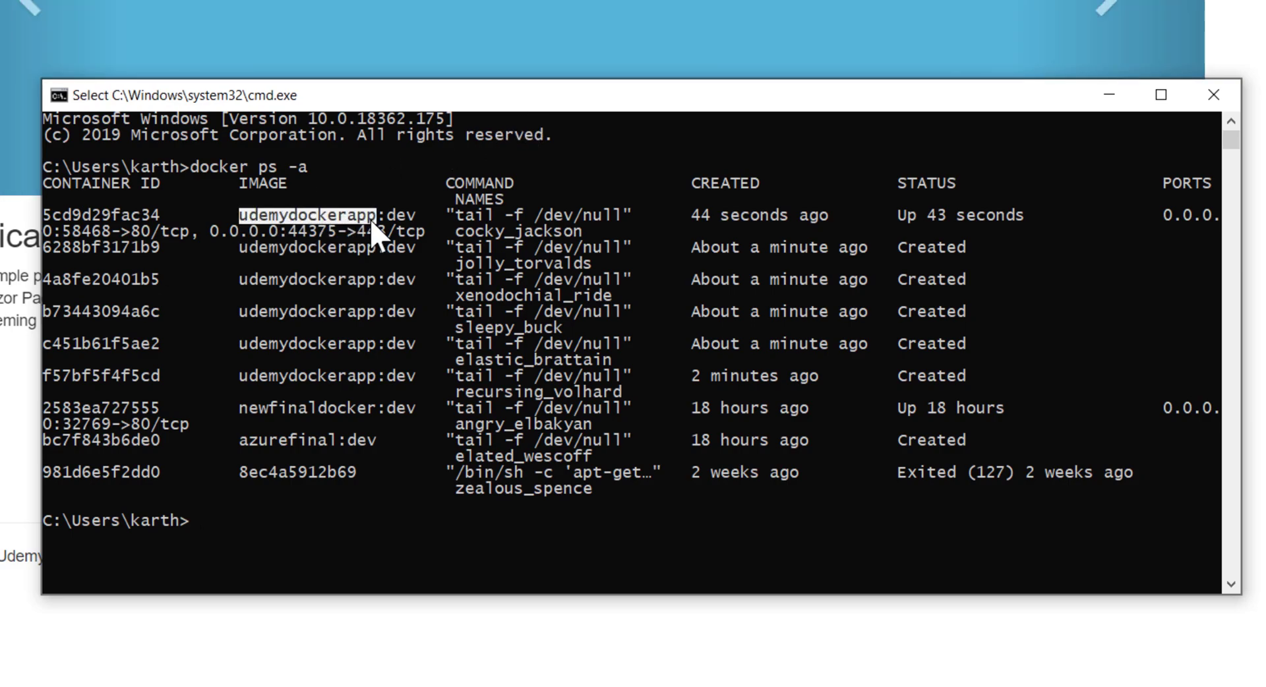
pyautogui.moveTo(471, 217)
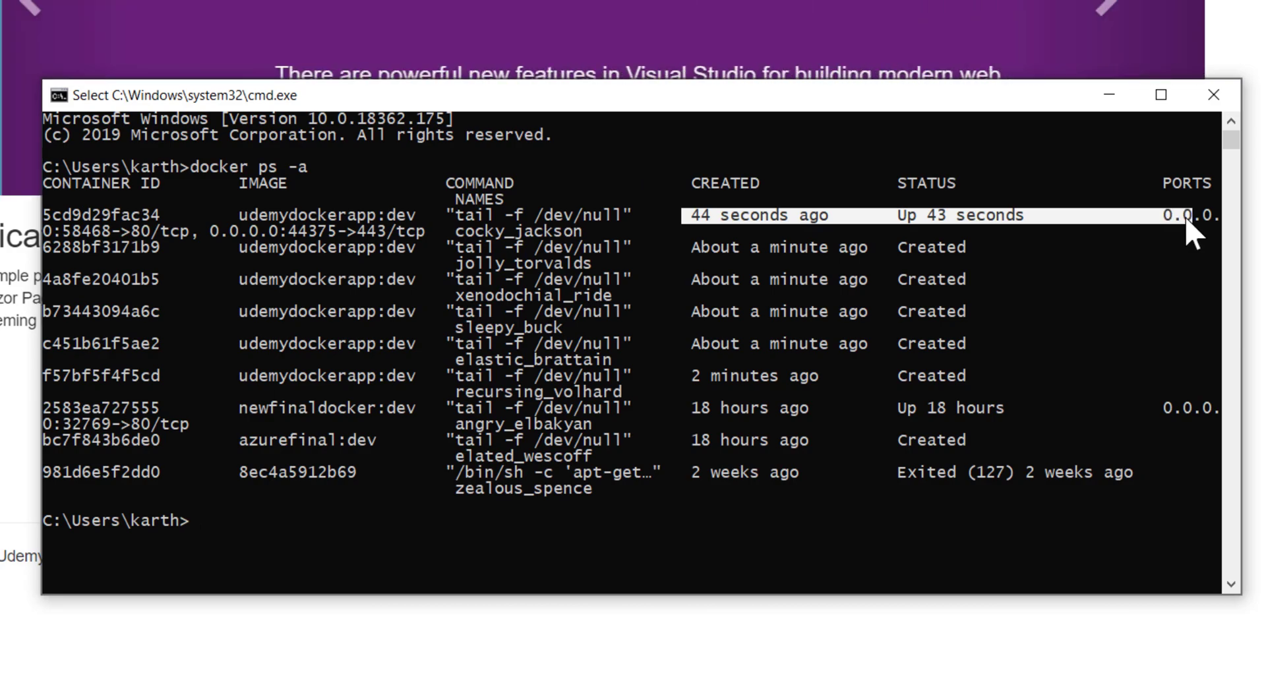
pyautogui.write('d')
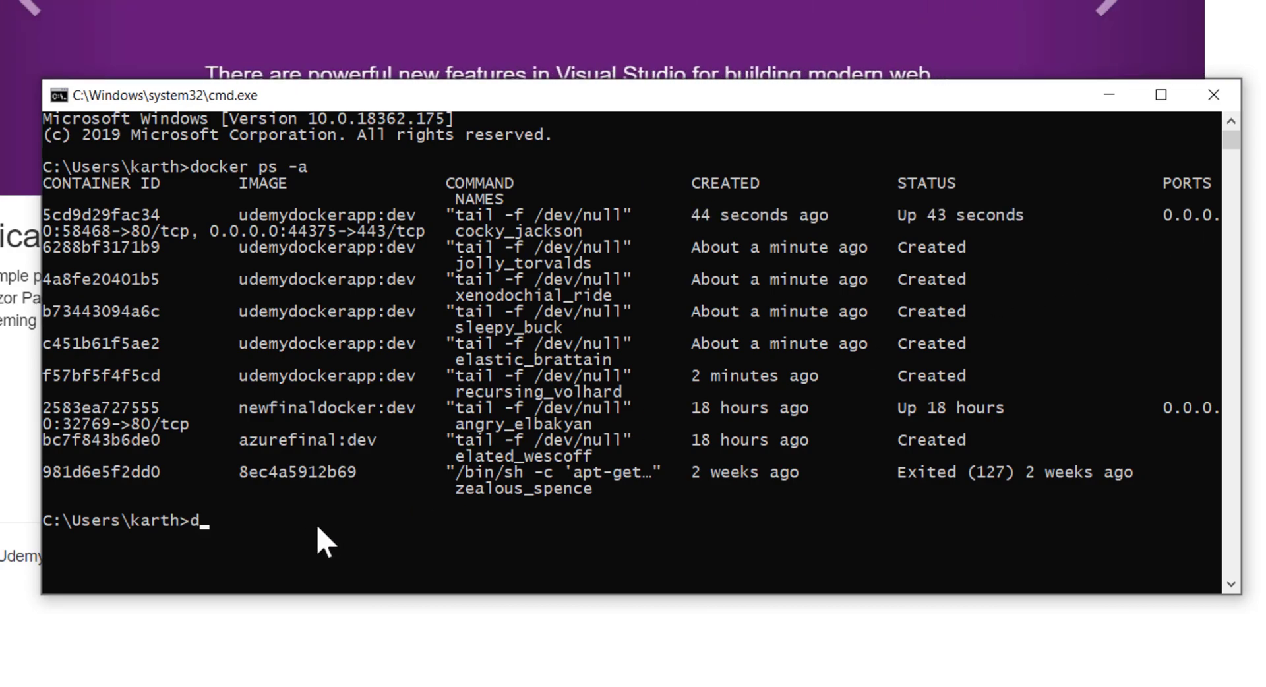
pyautogui.write('ocker images')
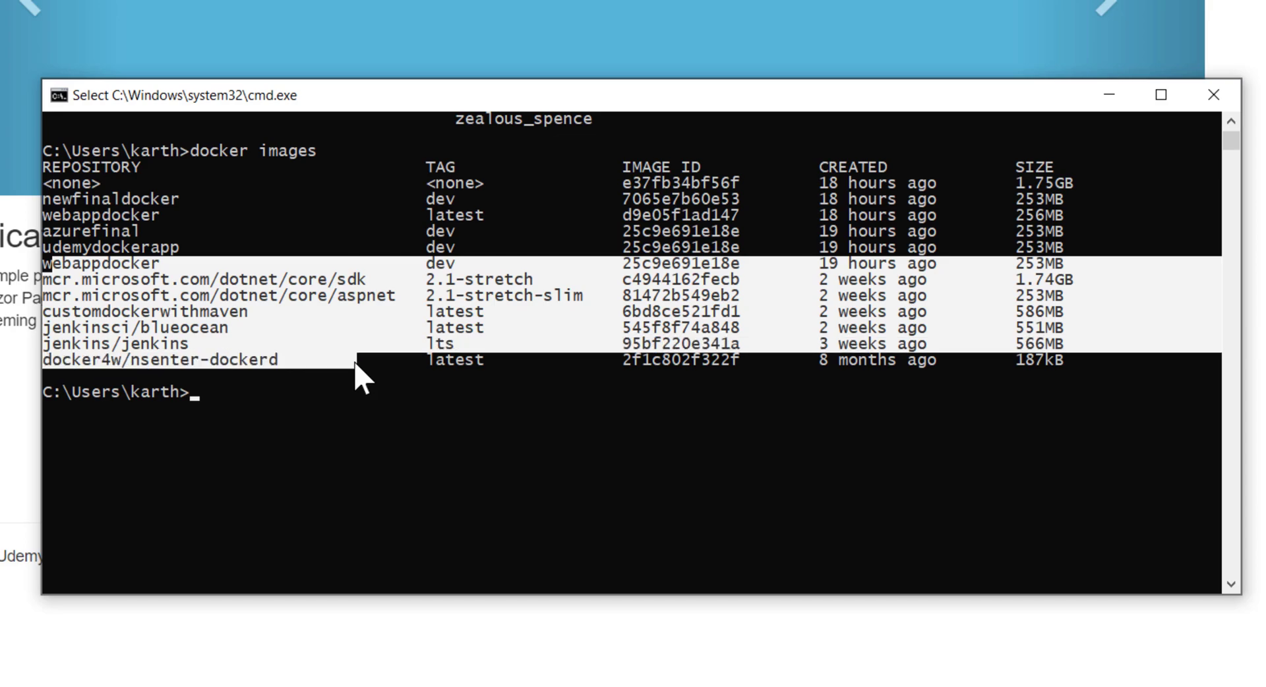
pyautogui.moveTo(1126, 372)
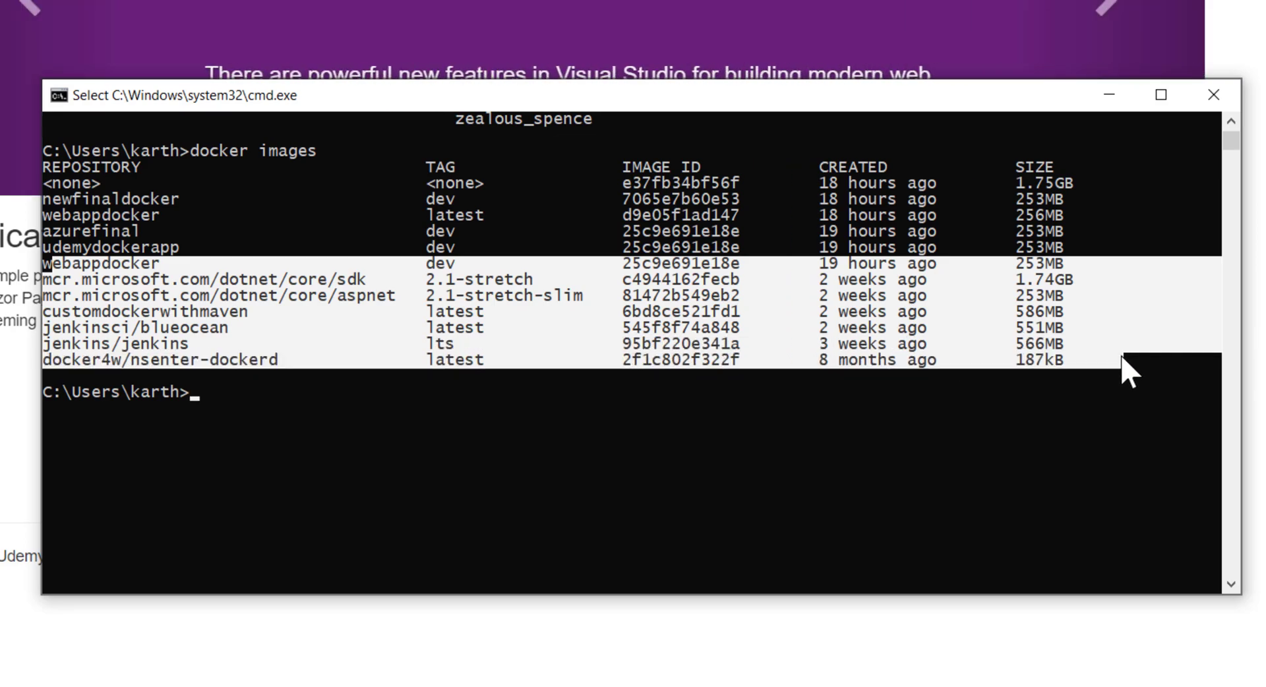
pyautogui.moveTo(56, 258)
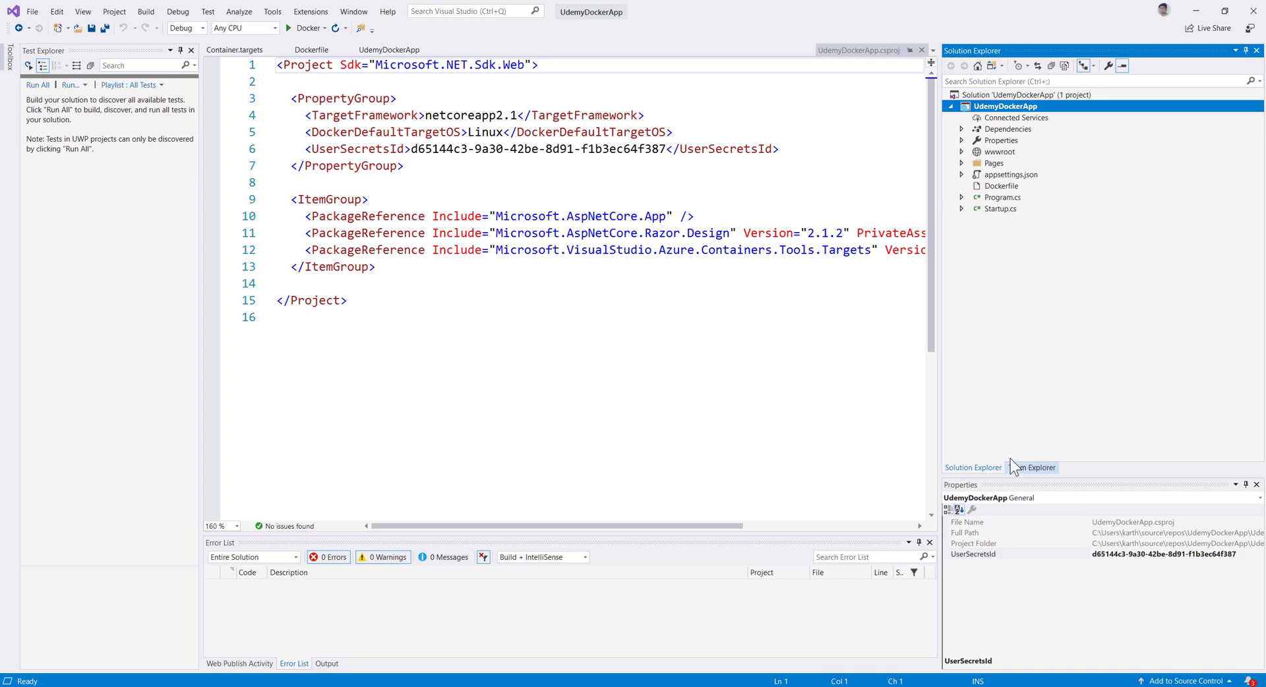
pyautogui.moveTo(1031, 467)
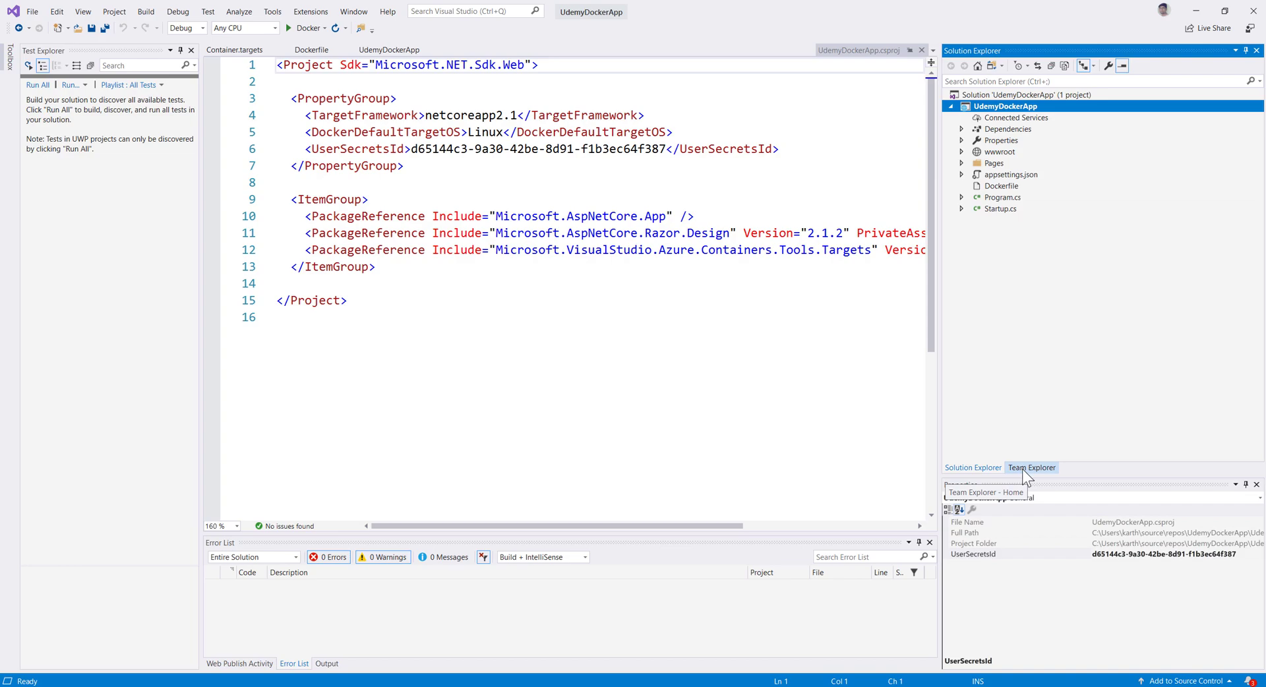
# Step: From Solution Explorer, start publishing the UdemyDockerApp project
pyautogui.click(1031, 467)
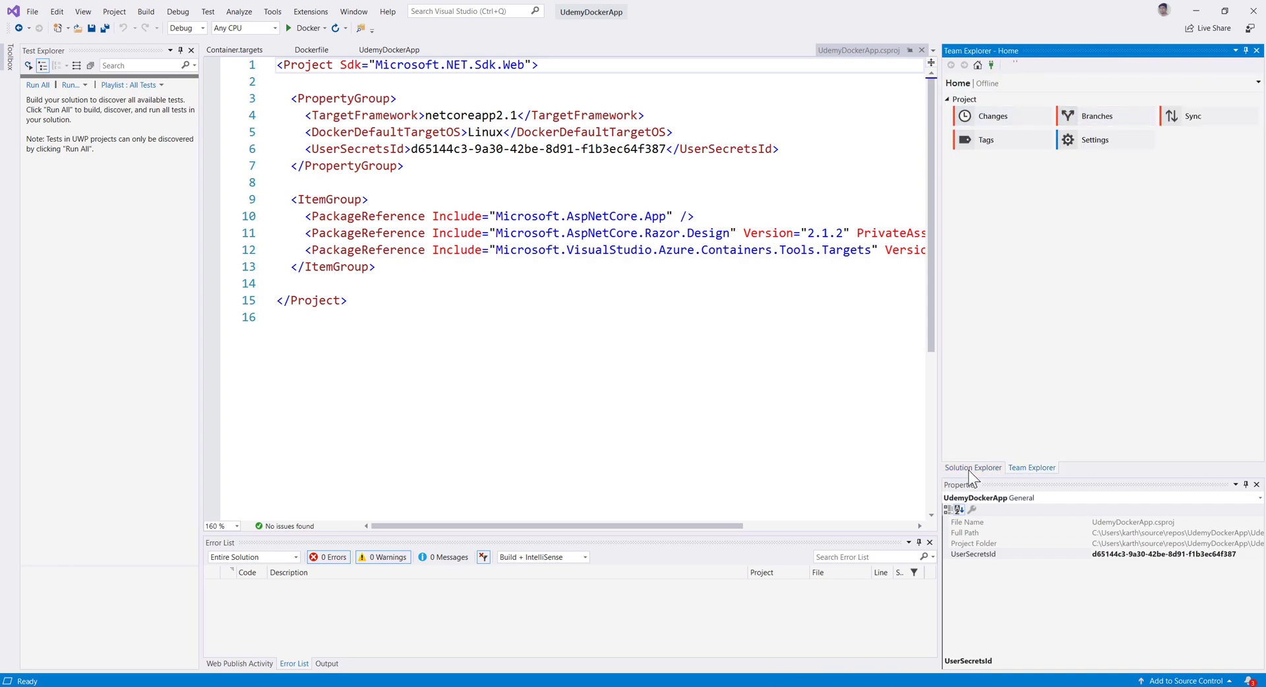
pyautogui.click(973, 467)
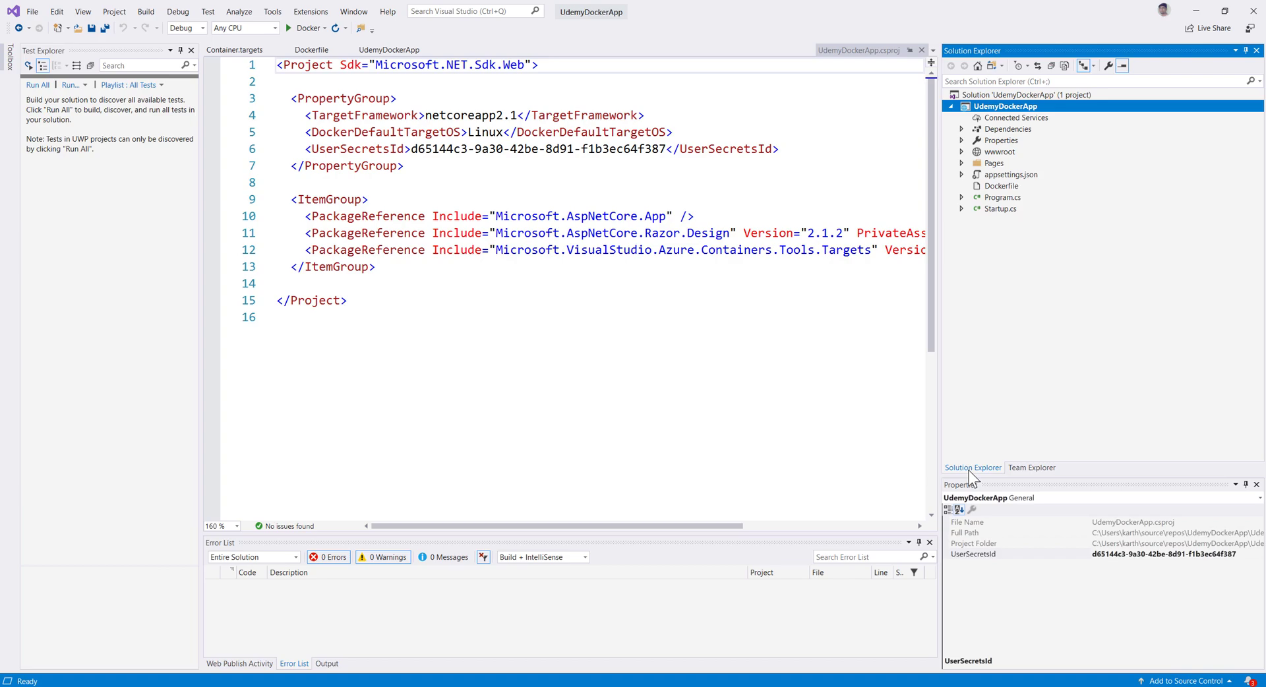
pyautogui.moveTo(779, 634)
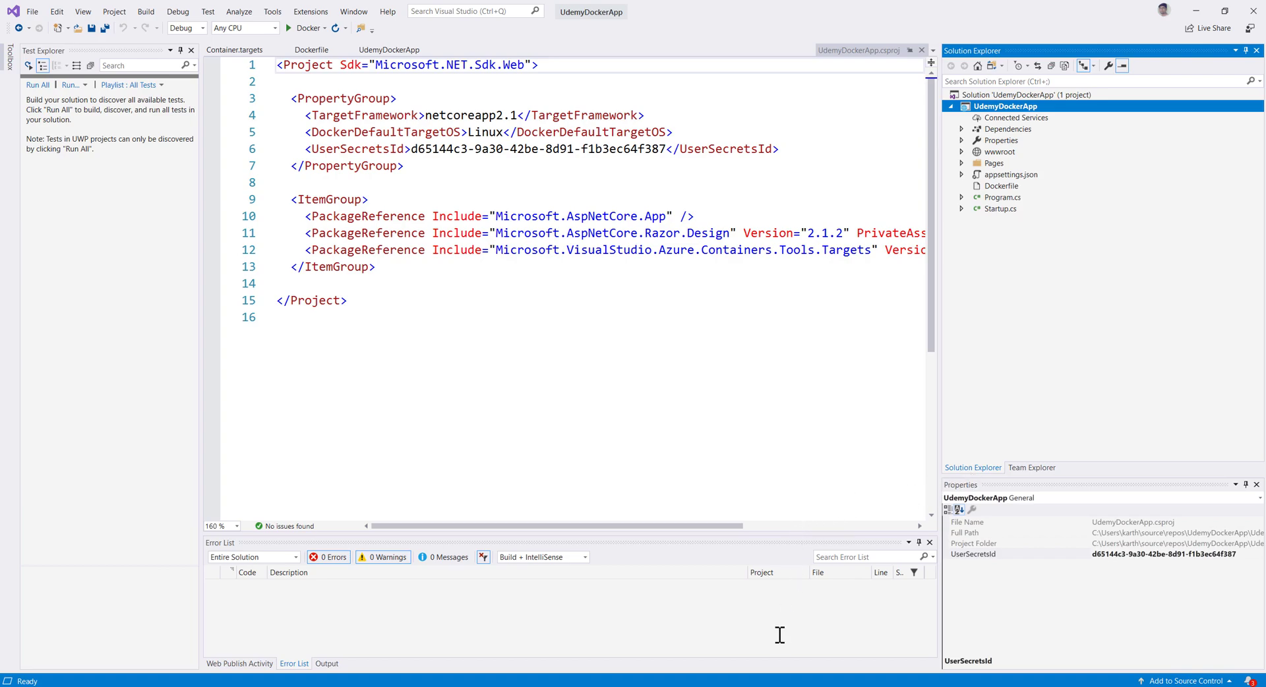
pyautogui.moveTo(843, 387)
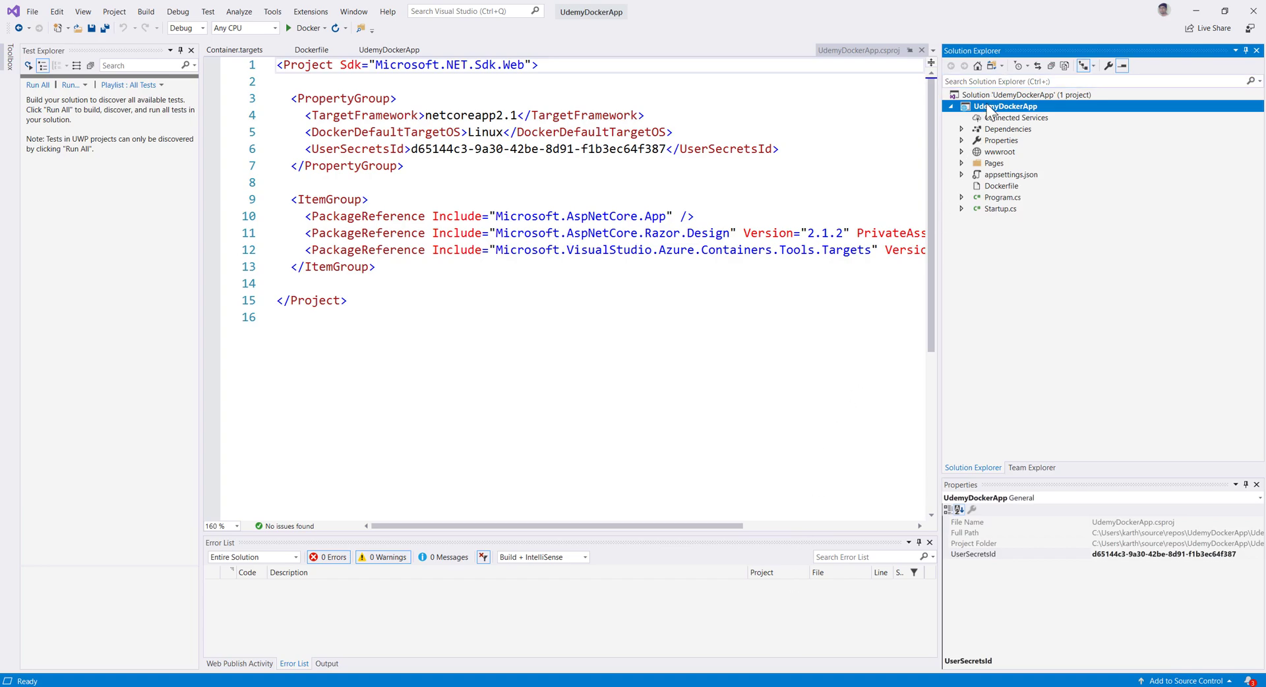
pyautogui.rightClick(1004, 105)
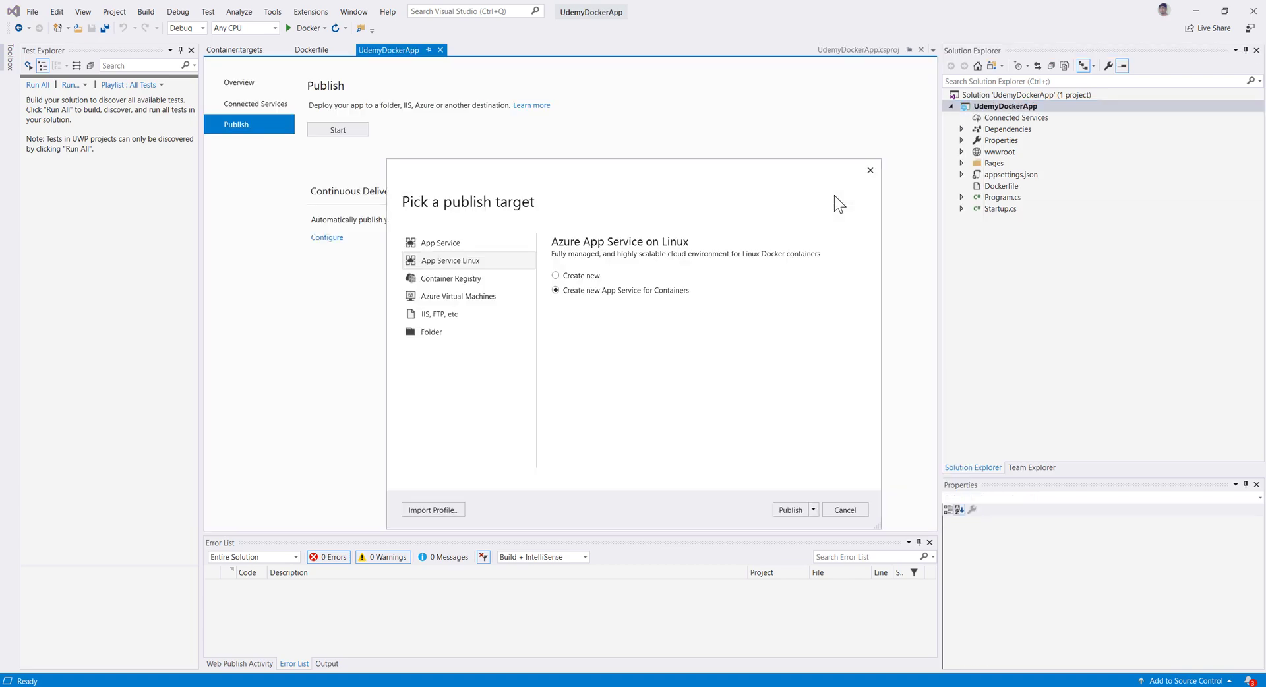
# Step: Choose Container Registry with Docker Hub as the publish target and proceed
pyautogui.click(443, 243)
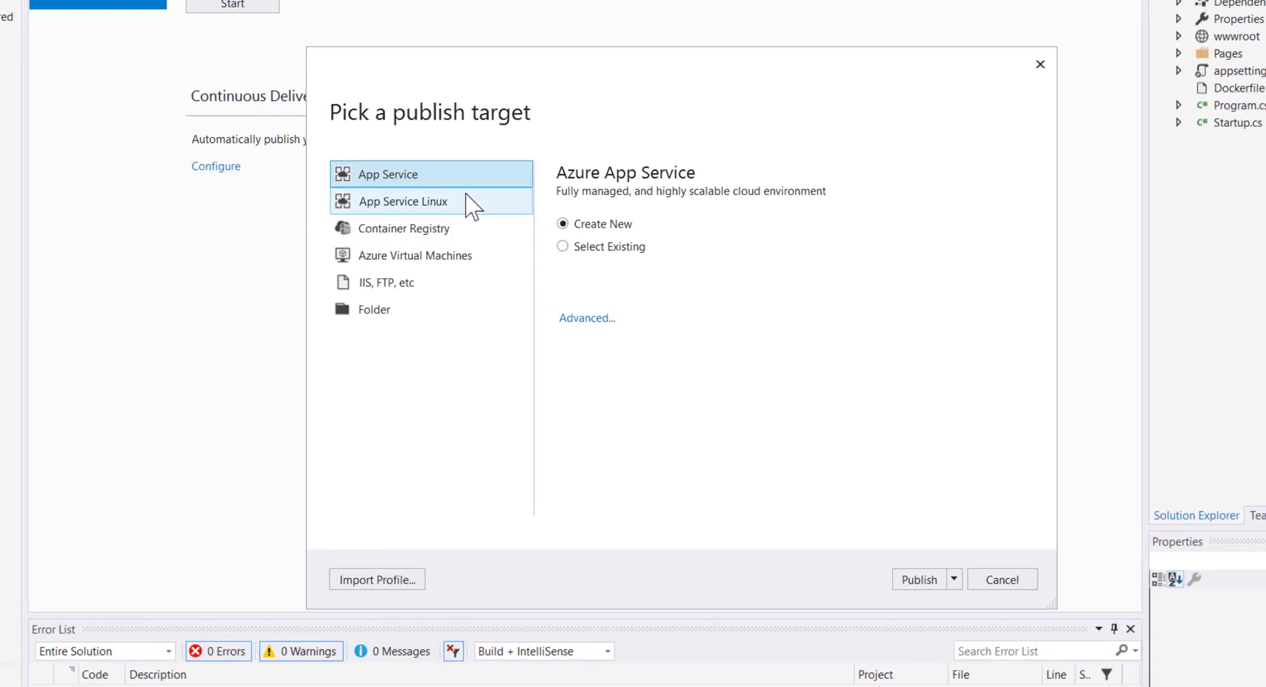
pyautogui.click(402, 200)
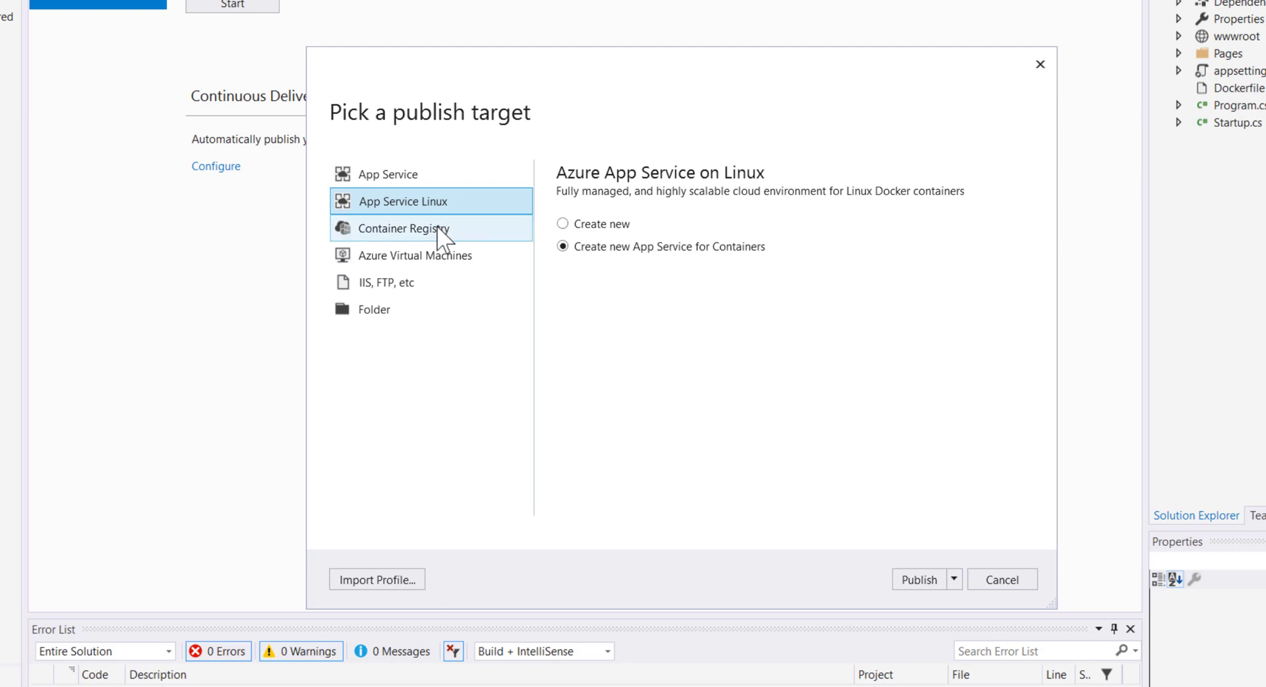
pyautogui.click(404, 228)
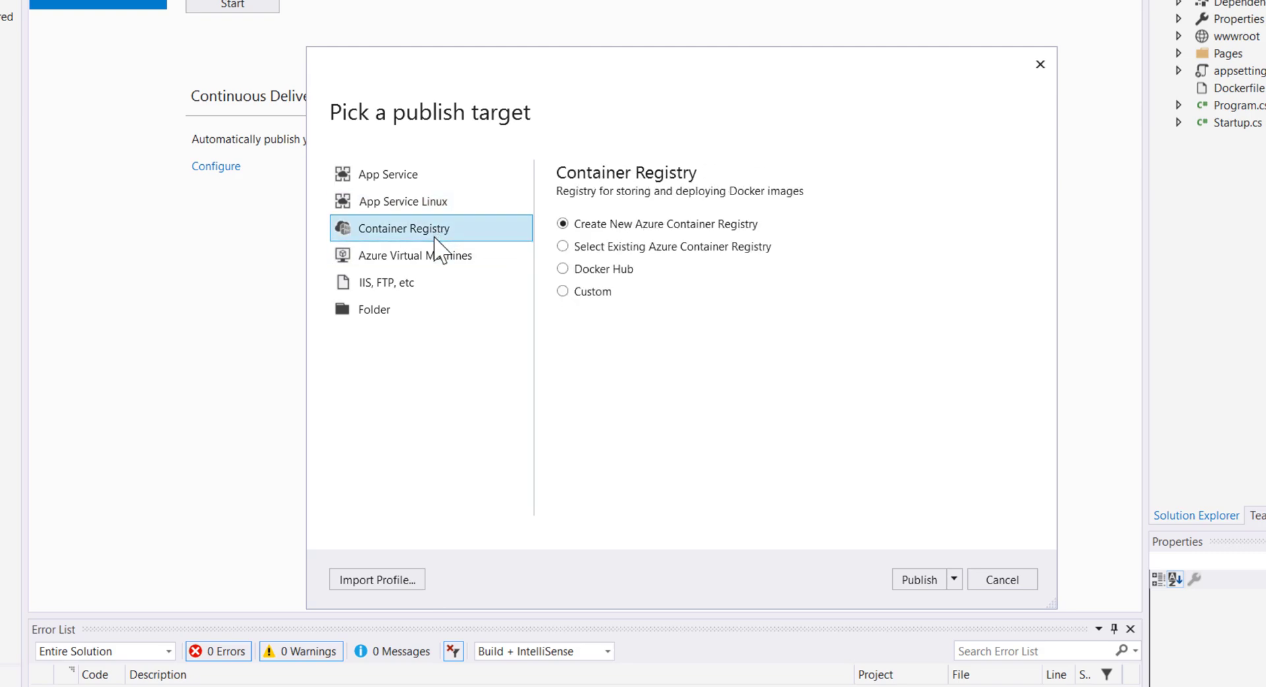
pyautogui.moveTo(466, 253)
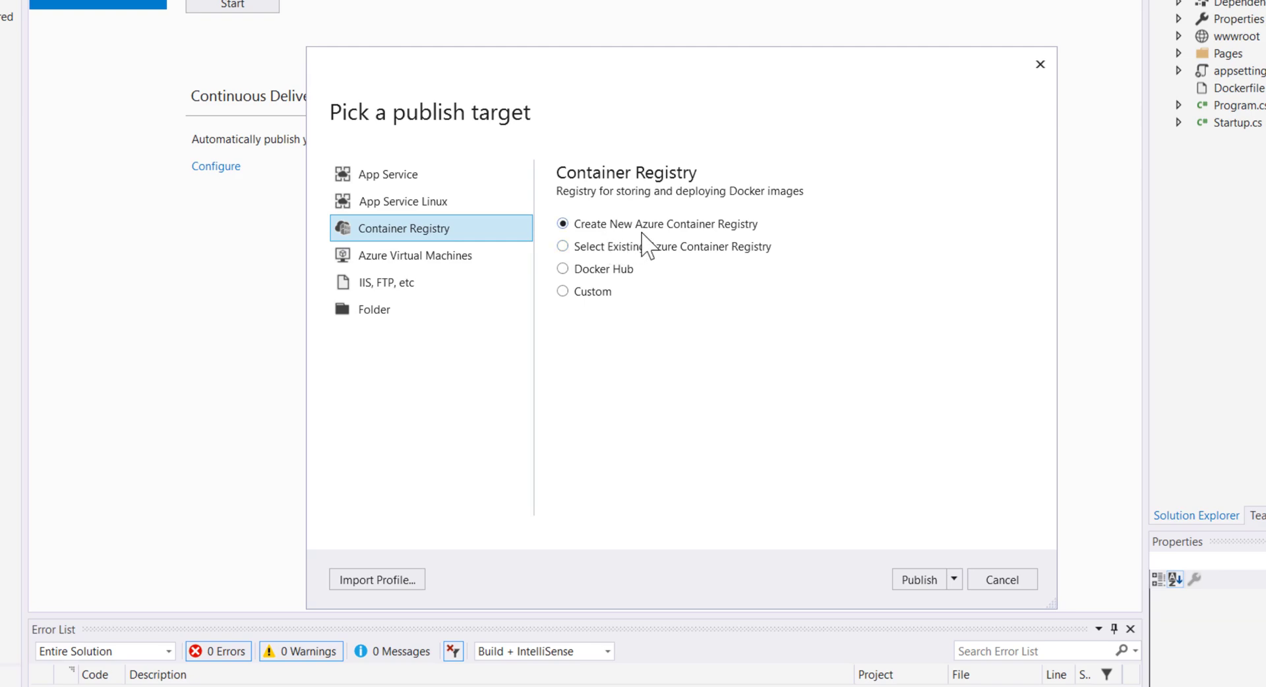
pyautogui.click(563, 269)
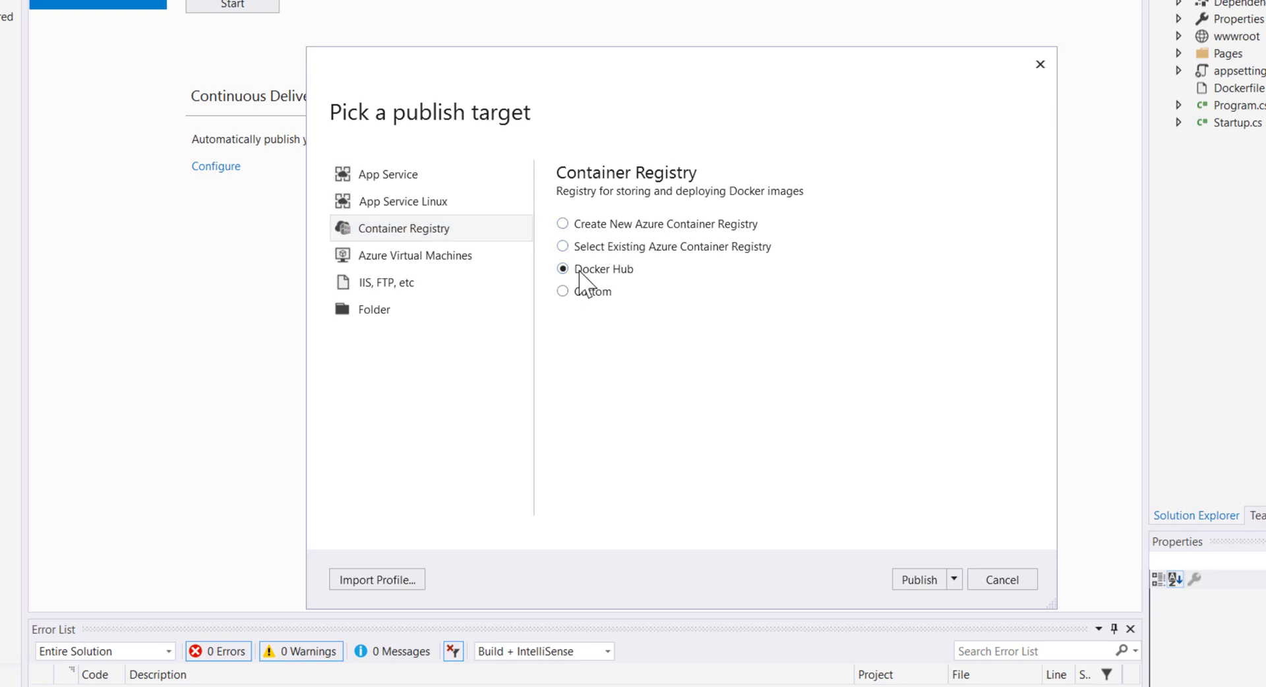
pyautogui.moveTo(595, 292)
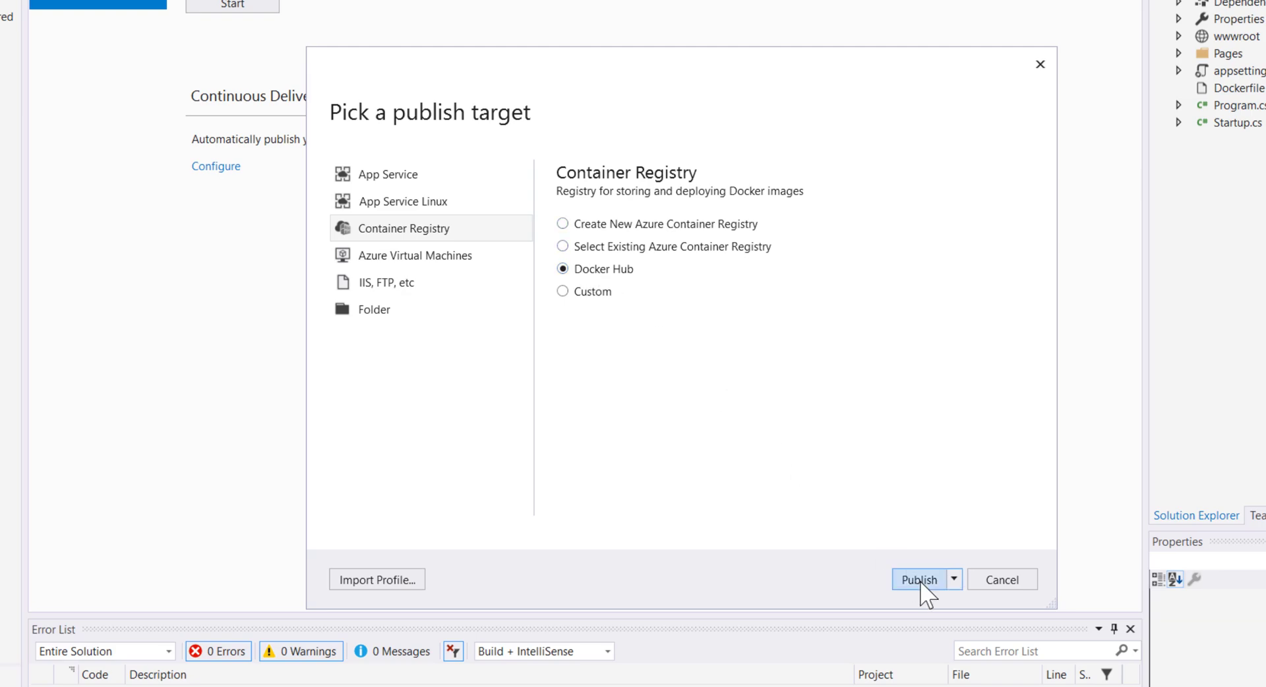
pyautogui.click(917, 581)
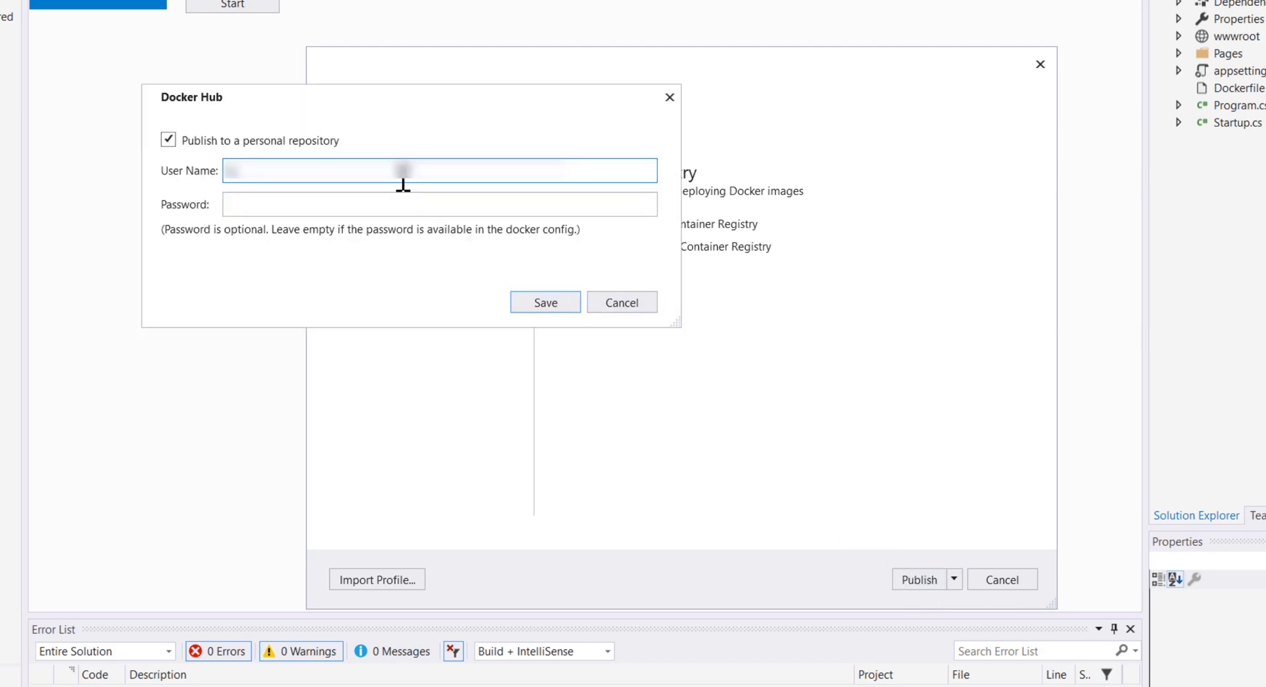
# Step: Enter the Docker Hub user name and save the publish profile
pyautogui.write('username')
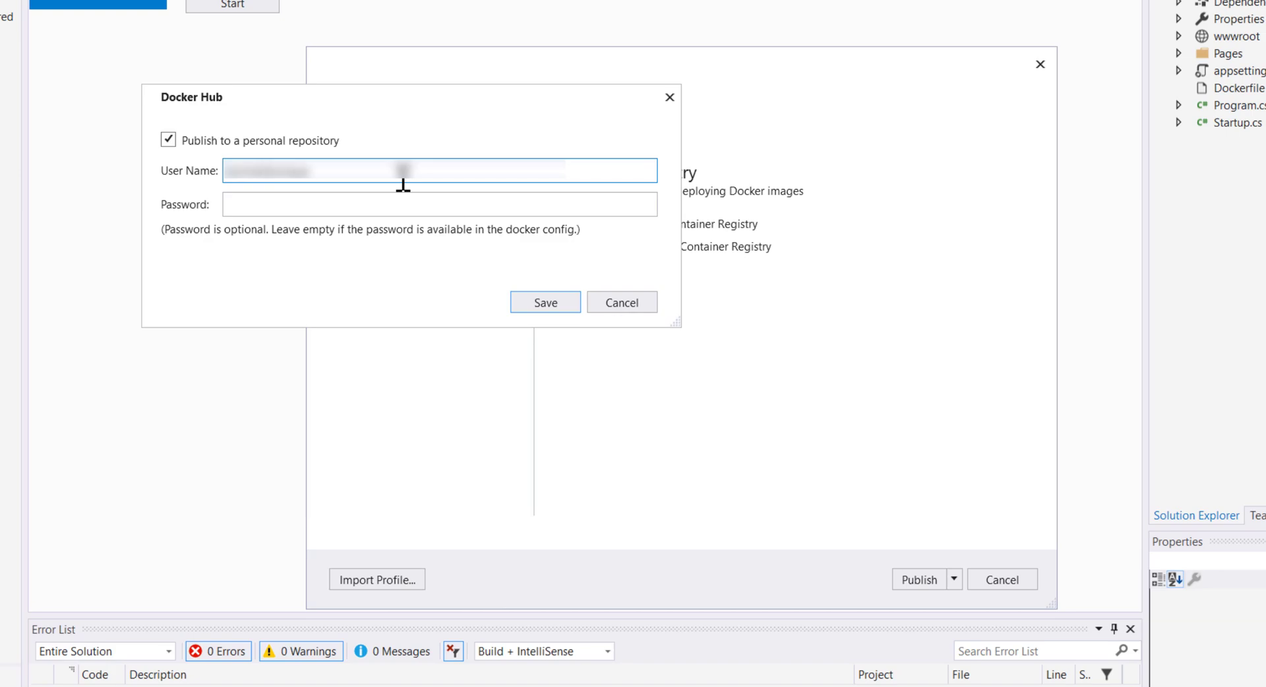
pyautogui.click(439, 205)
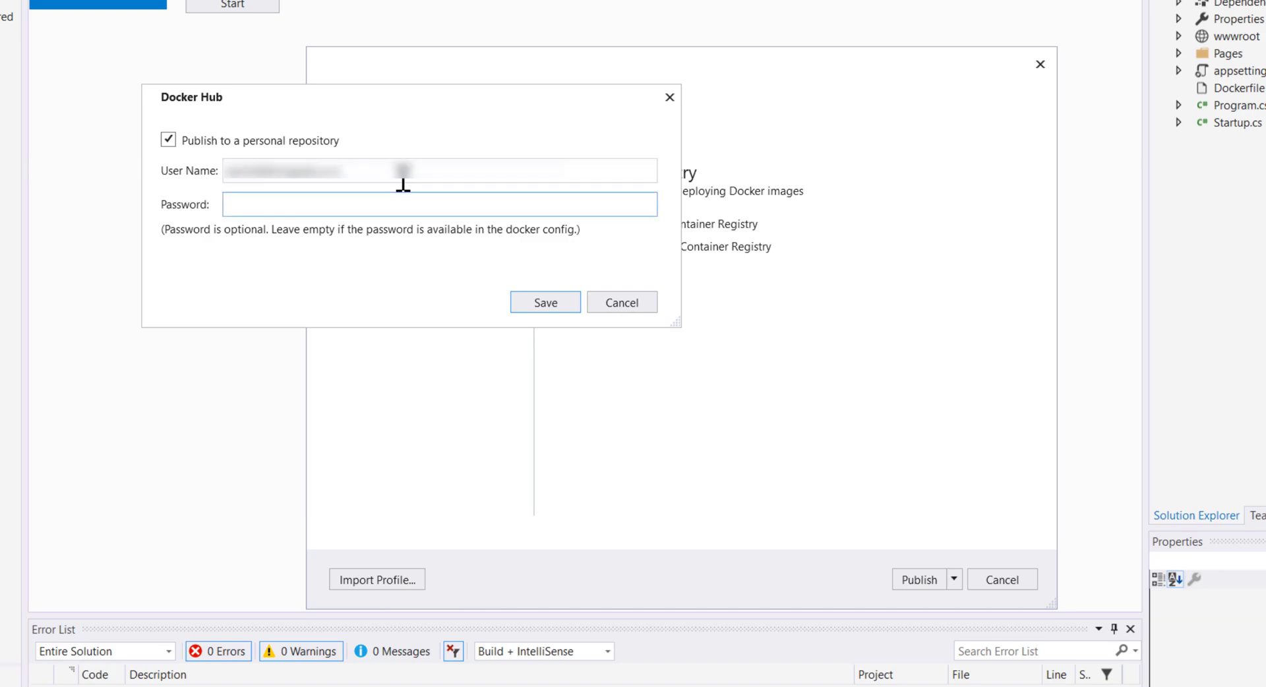
pyautogui.click(544, 302)
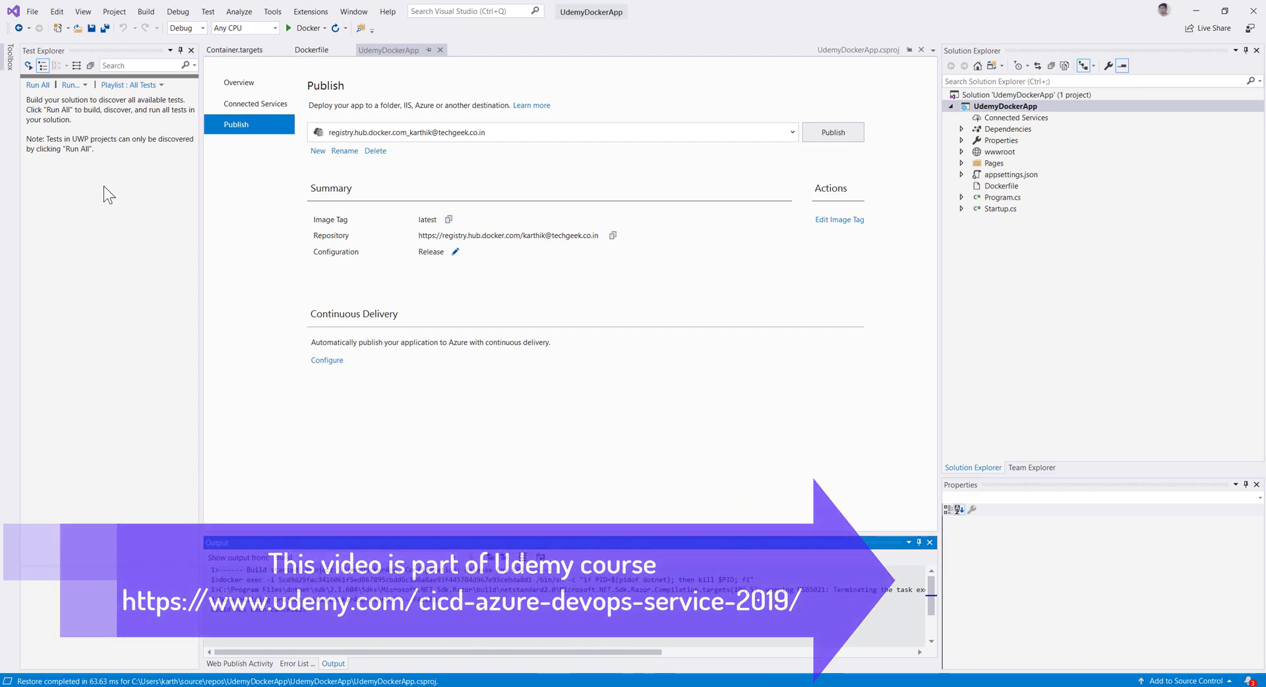
pyautogui.moveTo(548, 143)
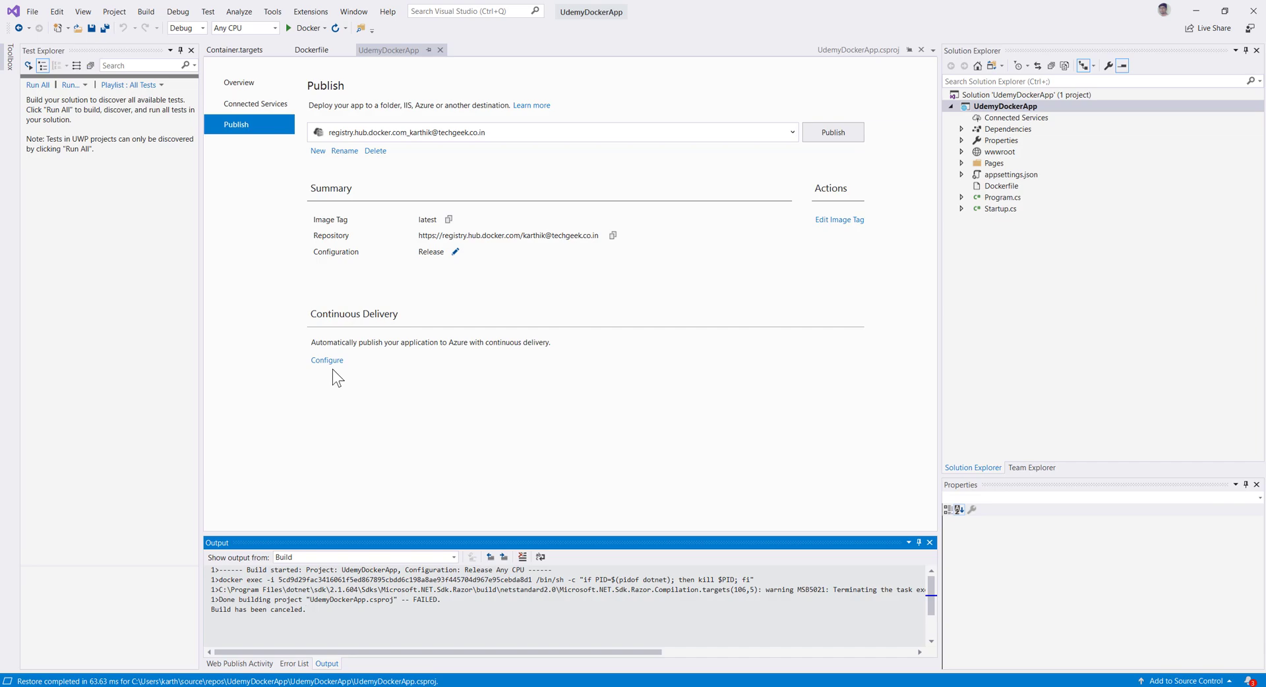
pyautogui.moveTo(327, 360)
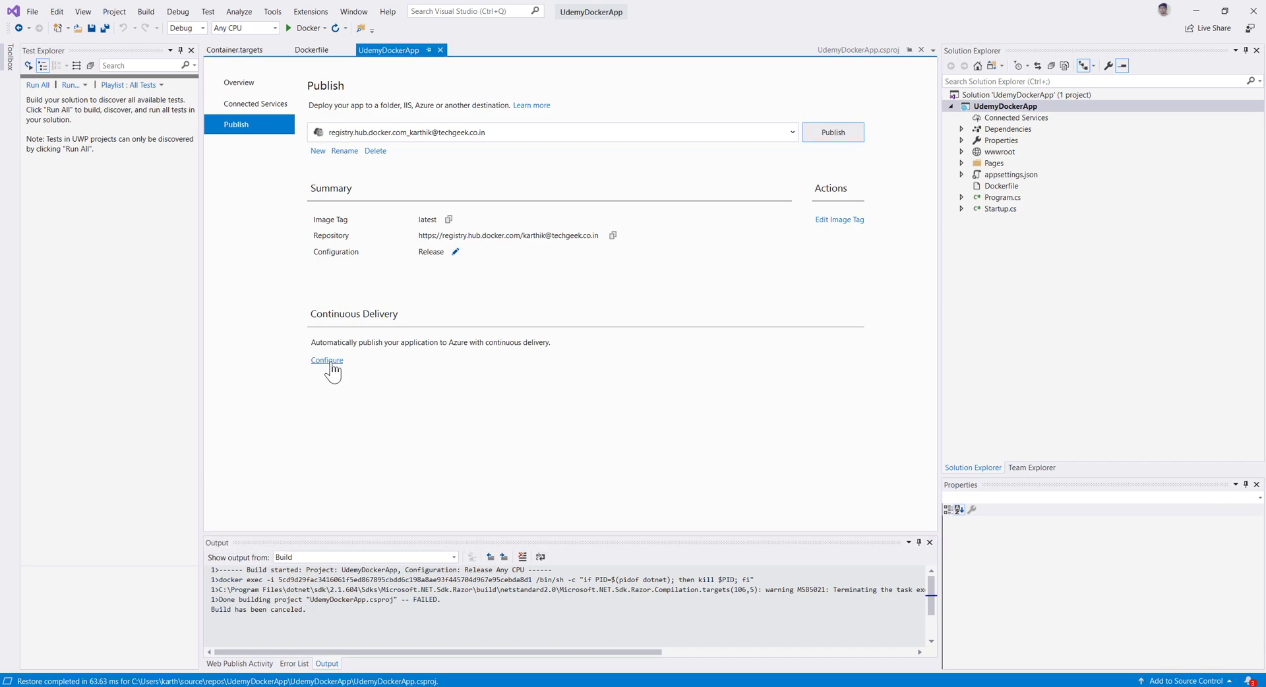
# Step: Launch Setup Azure Pipelines from the Continuous Delivery Configure link on the Publish page
pyautogui.click(327, 360)
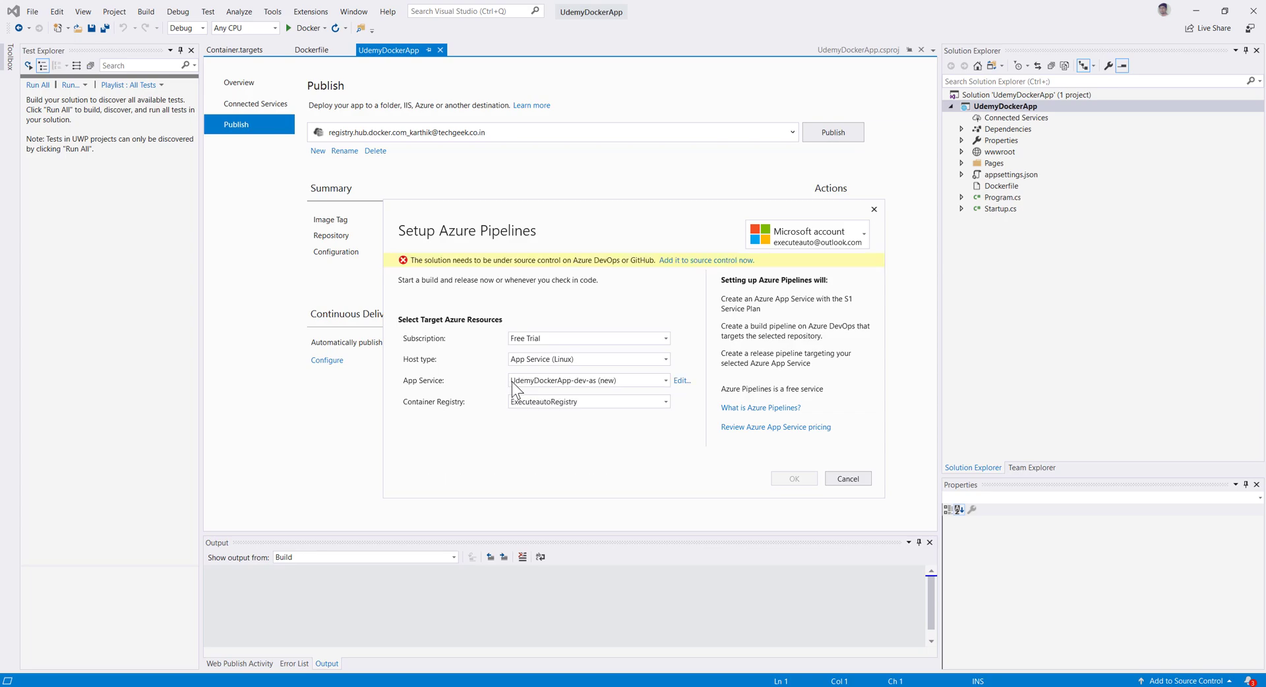
pyautogui.moveTo(704, 259)
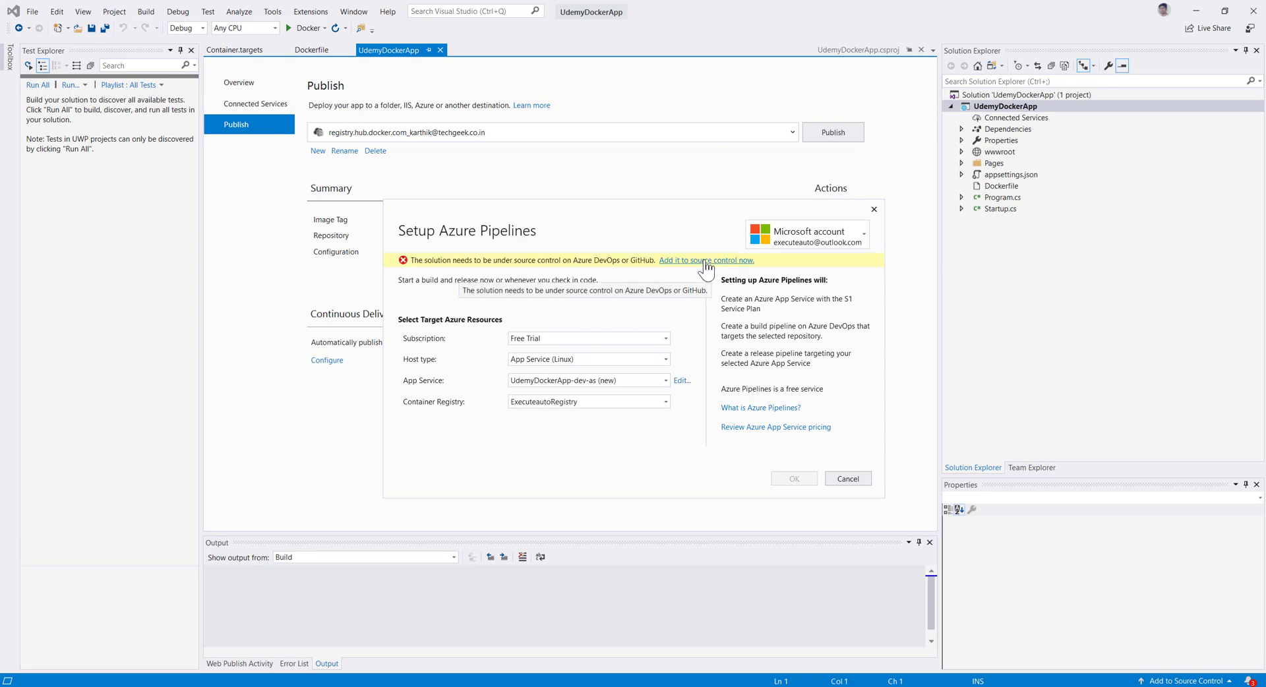